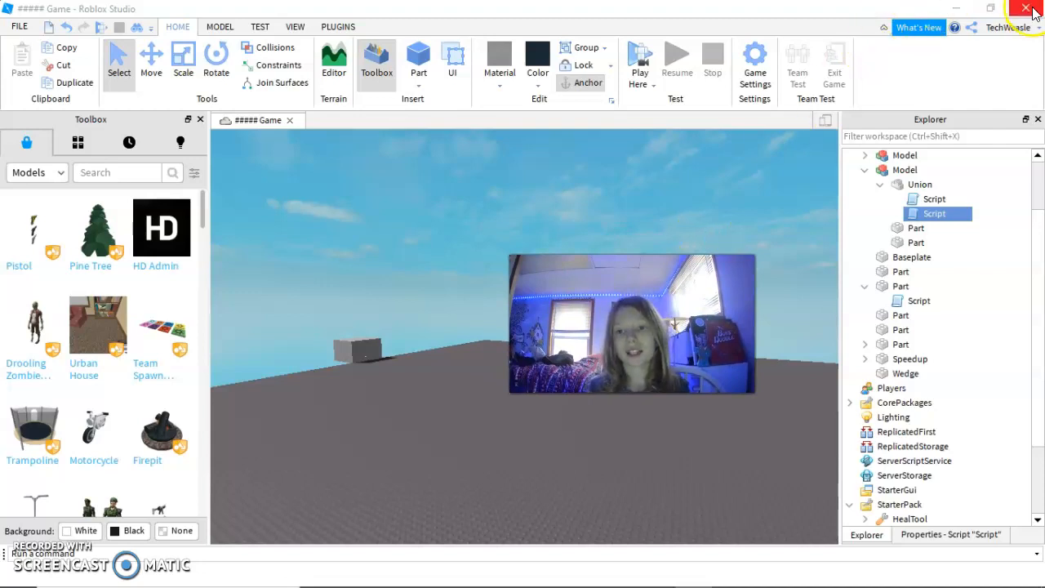
Start closing Roblox Studio, cancel at the save prompt, and bring up the File menu's publish commands.
left_click(1026, 8)
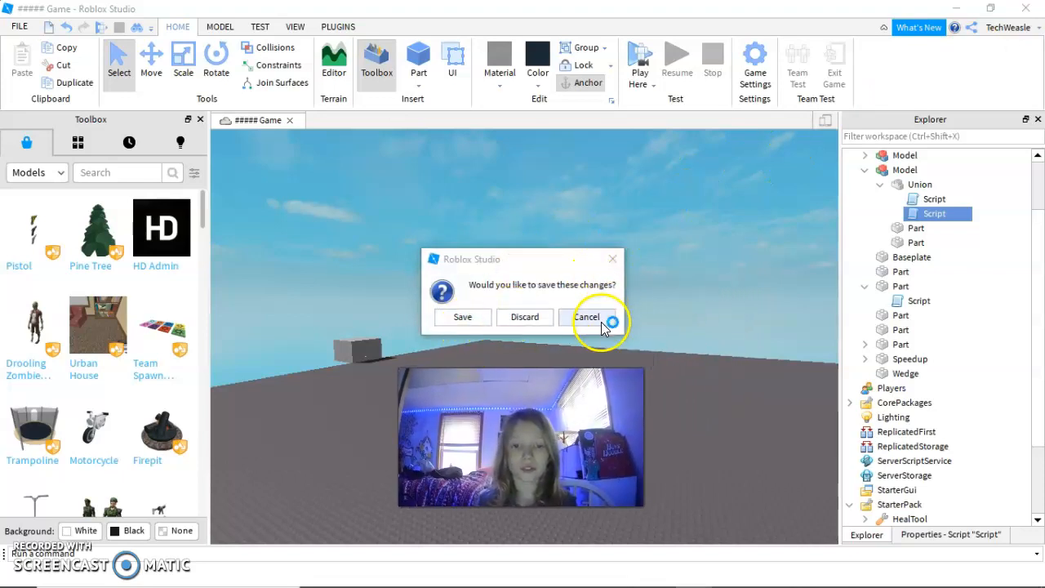
left_click(588, 317)
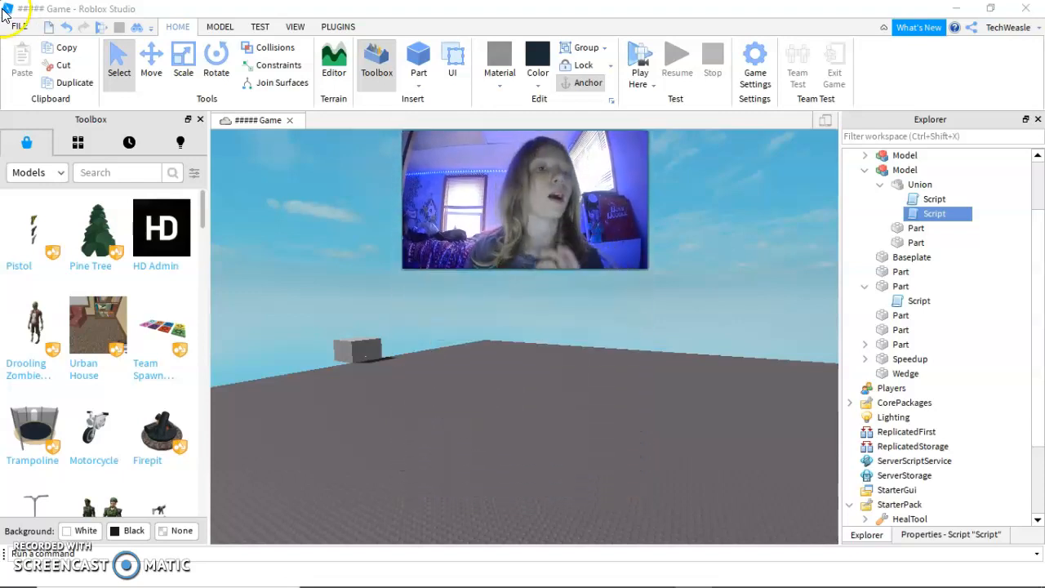
left_click(18, 26)
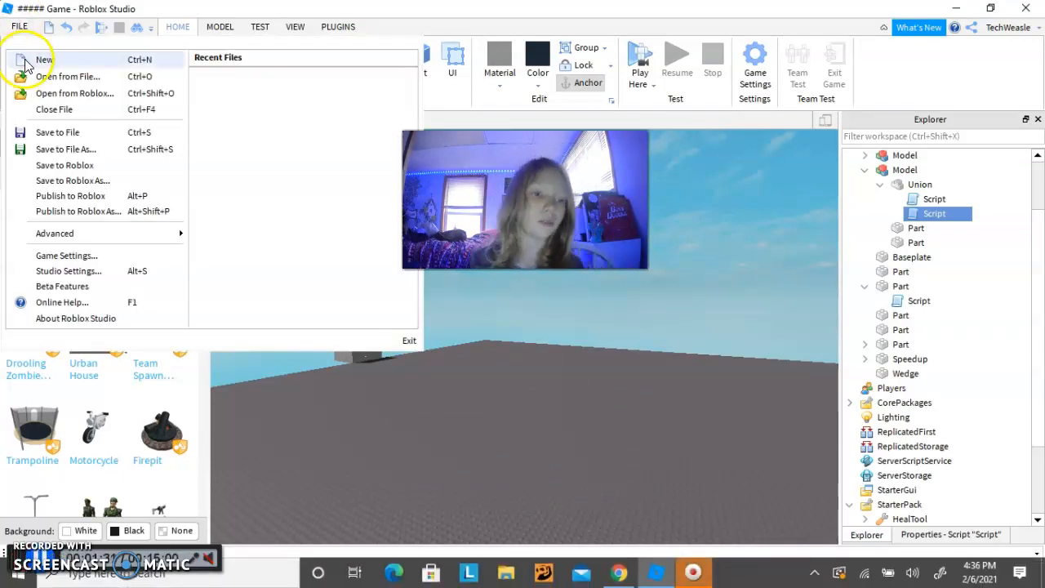
mouse_move(67, 165)
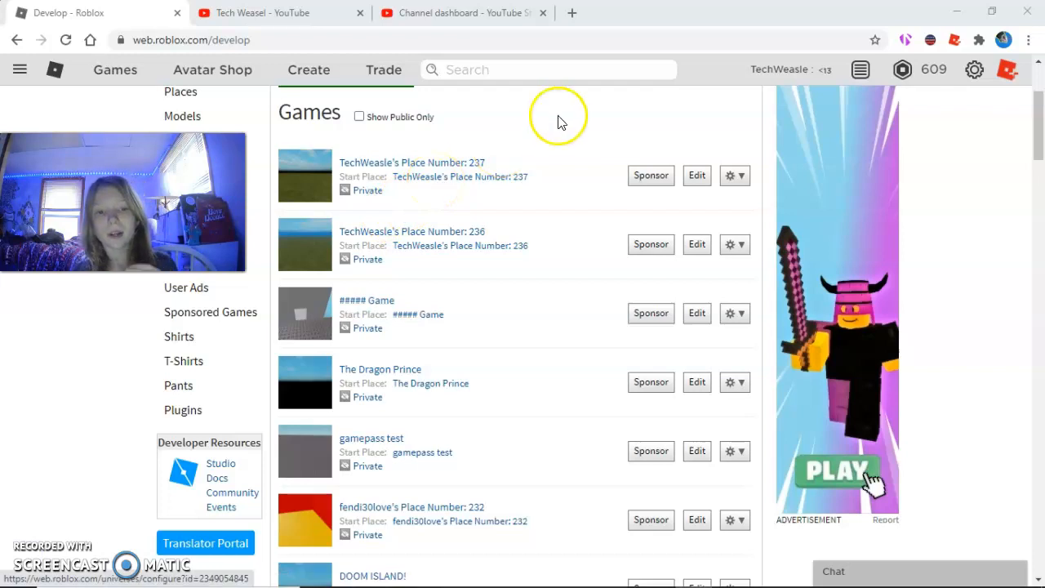
mouse_move(472, 118)
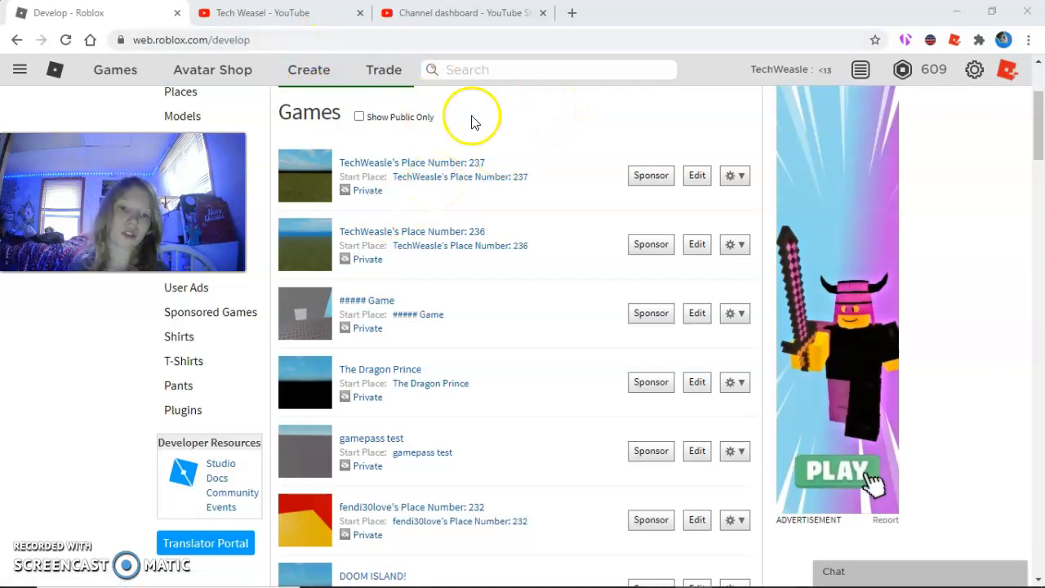
mouse_move(555, 130)
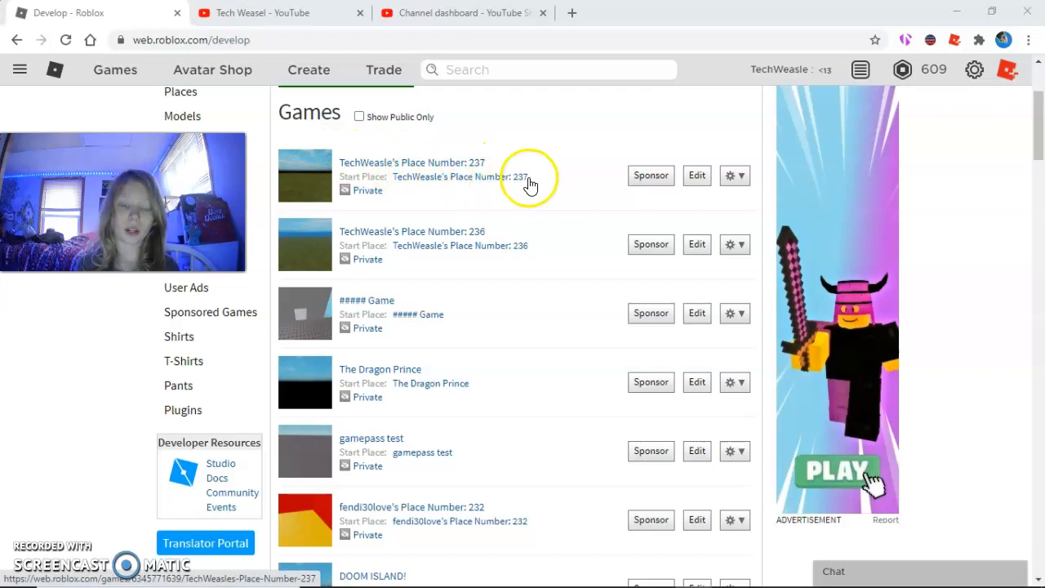
mouse_move(585, 102)
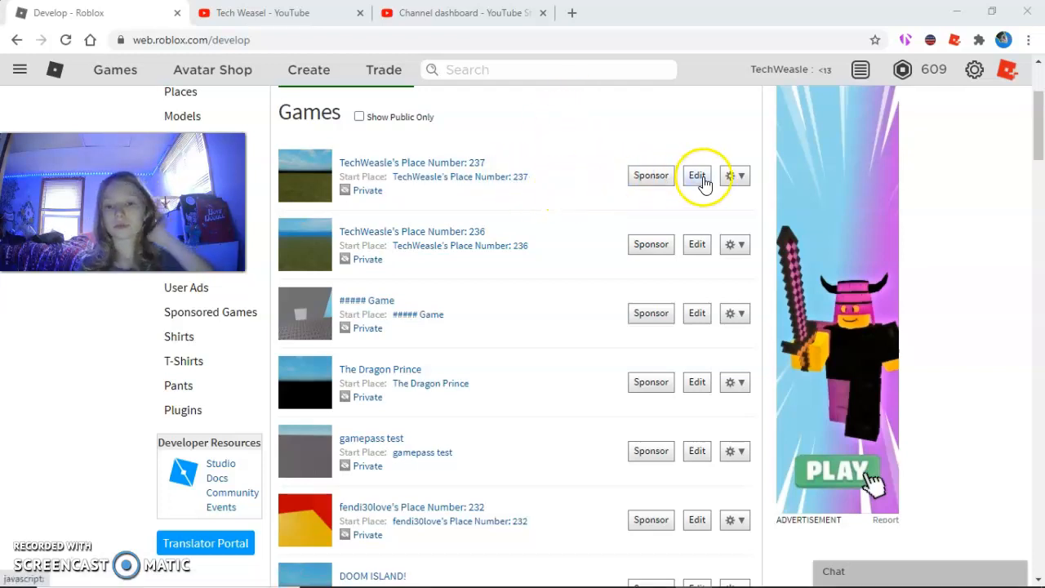
Open the gear options beside Edit on the first game in my creations list.
left_click(729, 176)
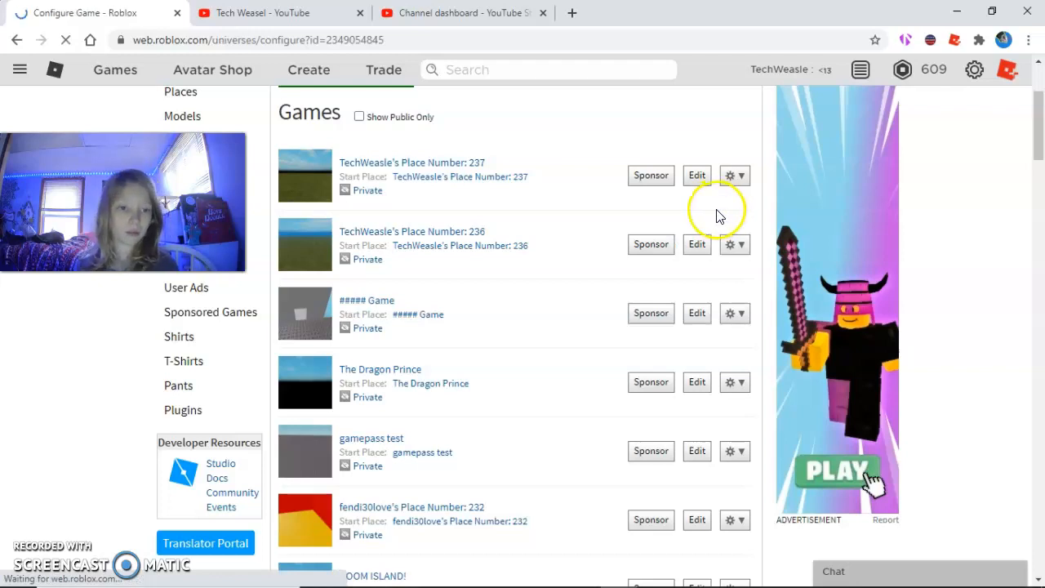
Set the first game's privacy to Public in its Basic Settings and save.
left_click(695, 175)
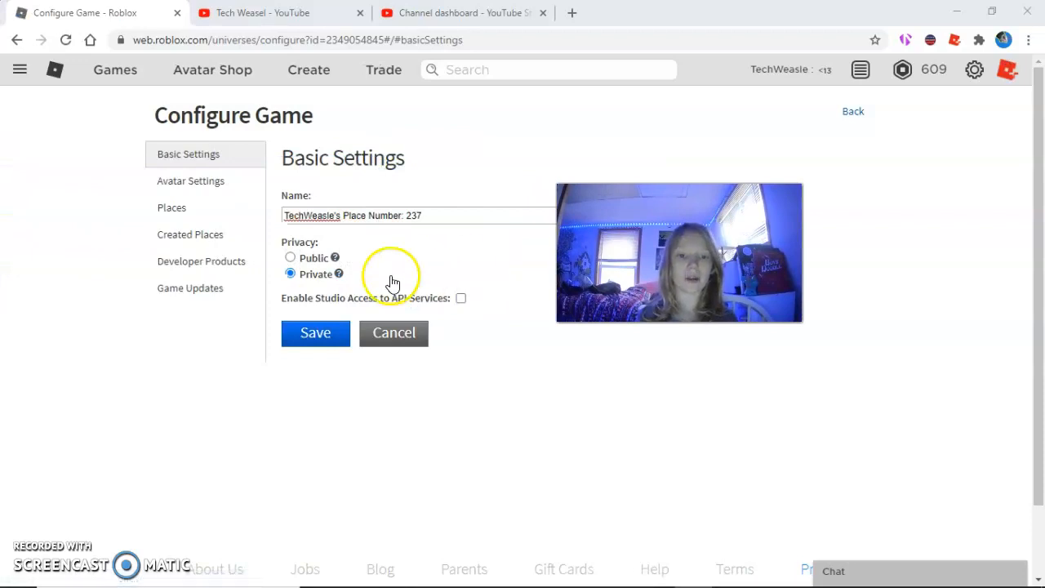
mouse_move(287, 271)
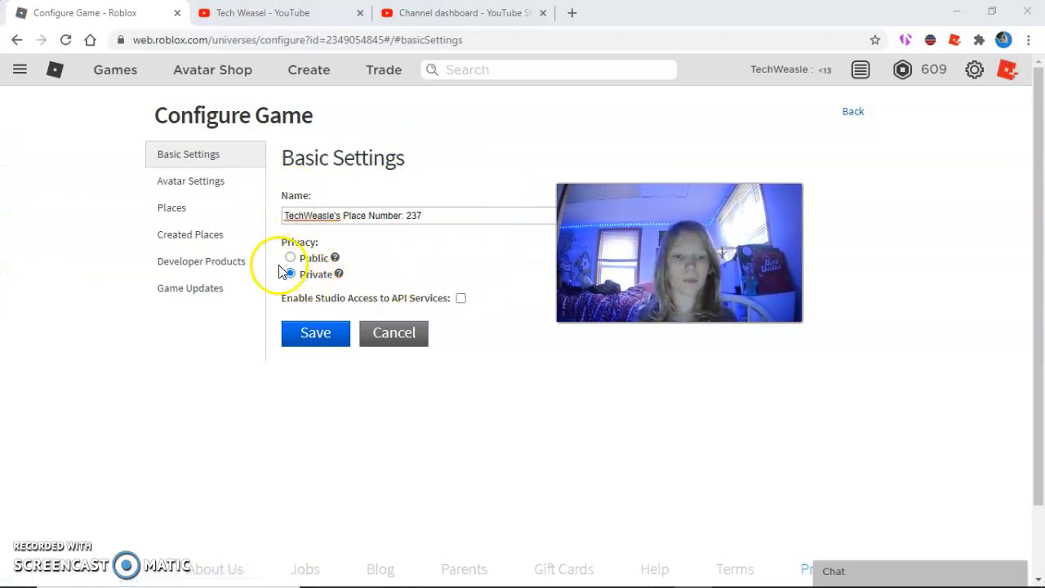
left_click(290, 258)
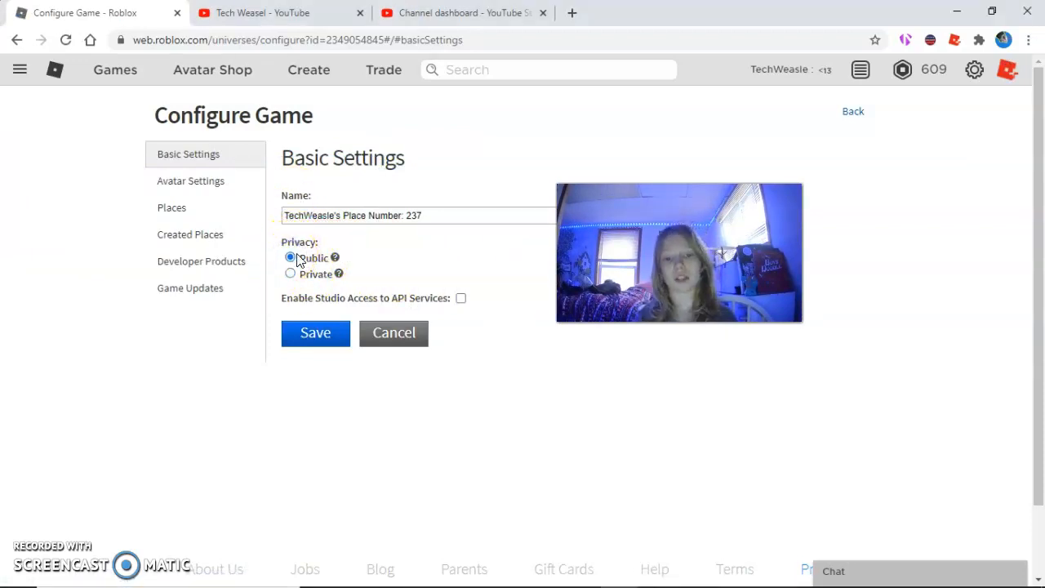
left_click(190, 179)
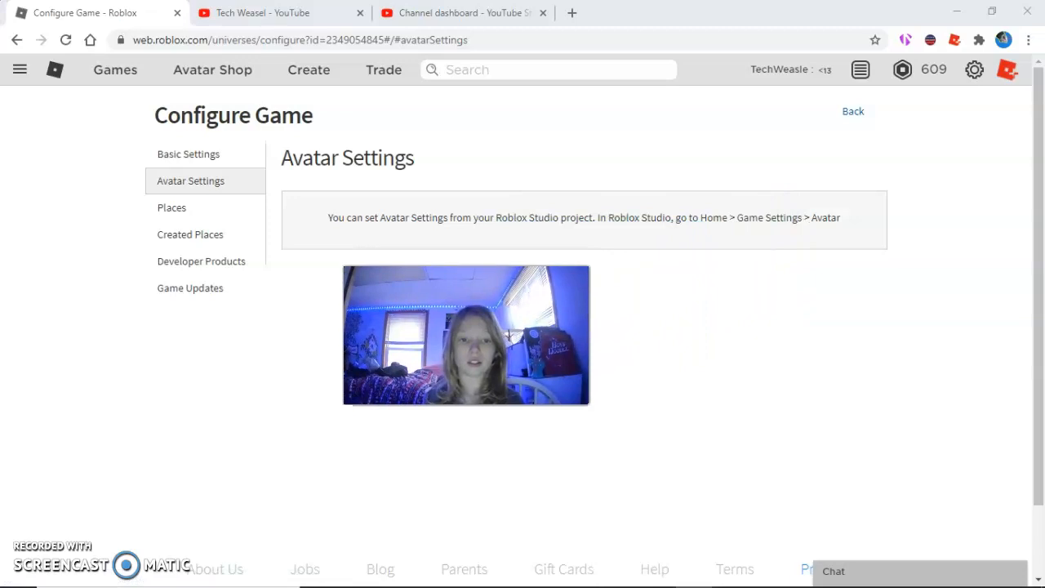
mouse_move(215, 207)
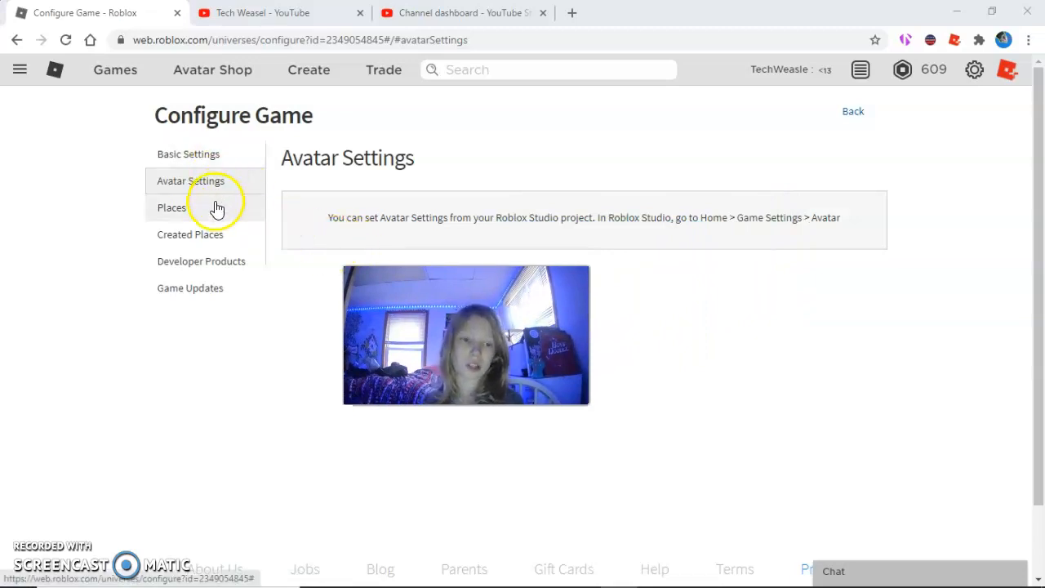
Review the game's Places, Created Places and Game Updates sections, ending back on Places with the start place.
left_click(171, 207)
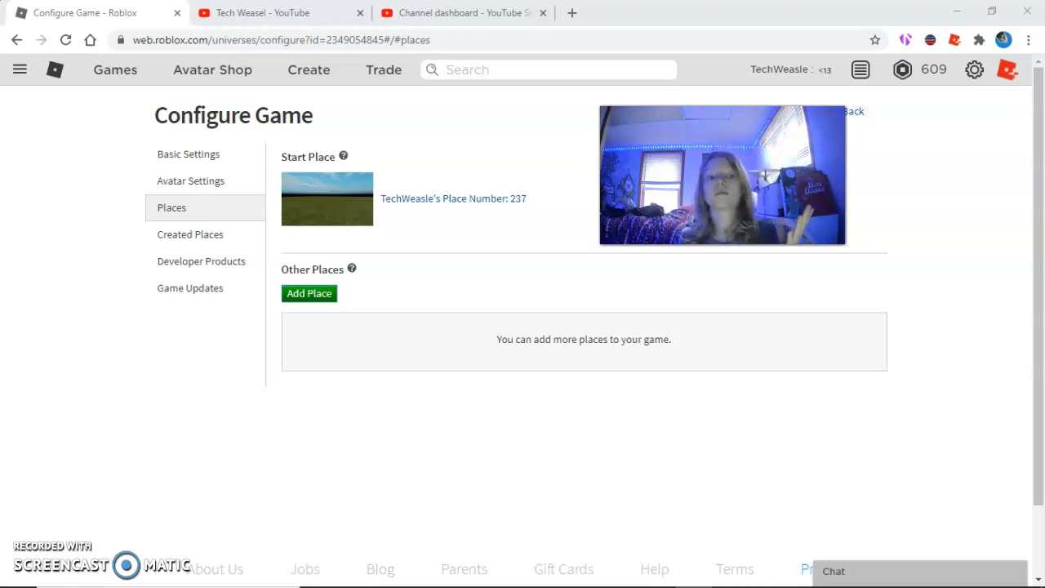
left_click(190, 235)
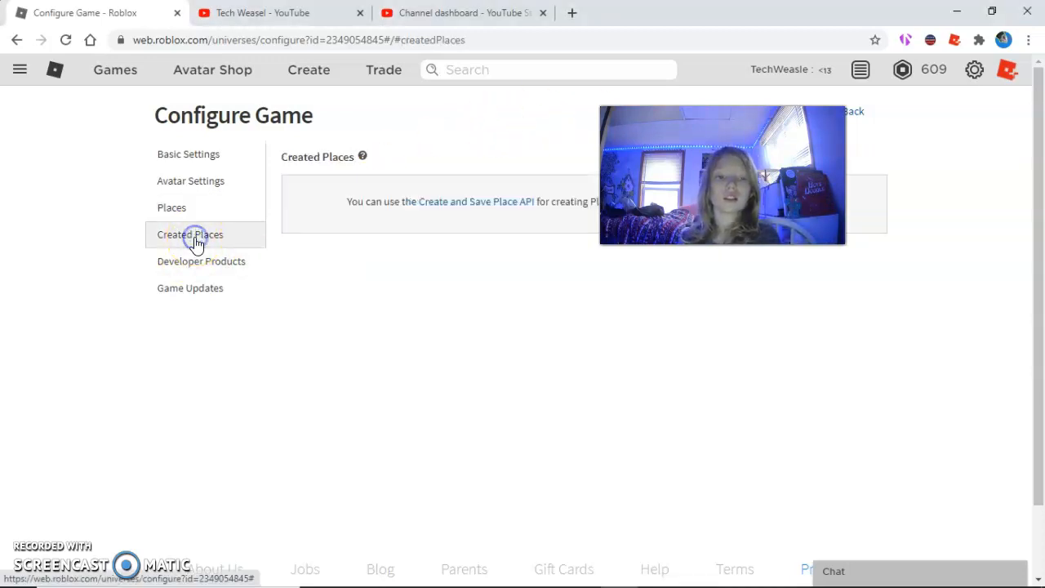
mouse_move(237, 287)
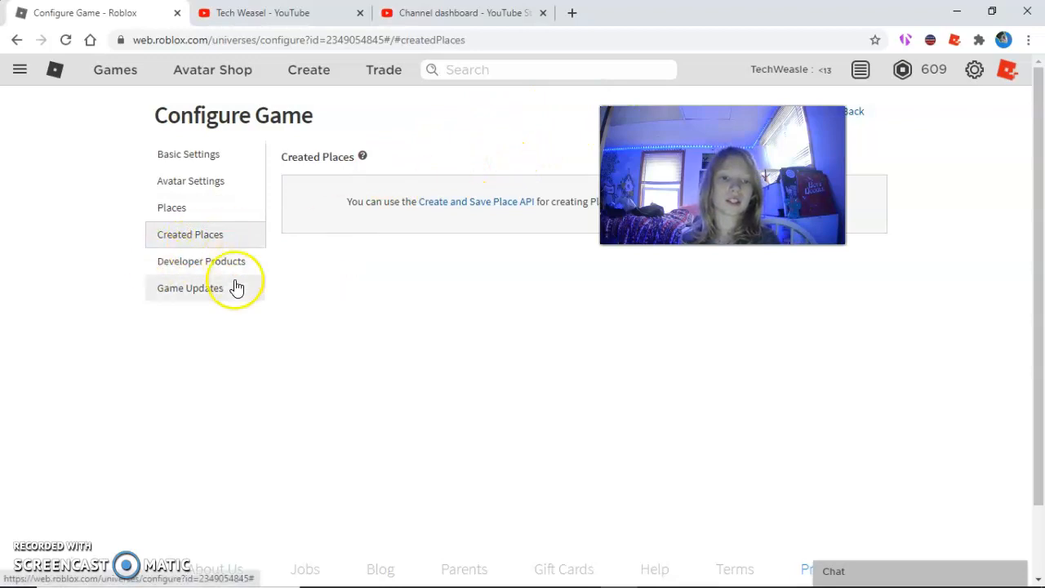
left_click(189, 287)
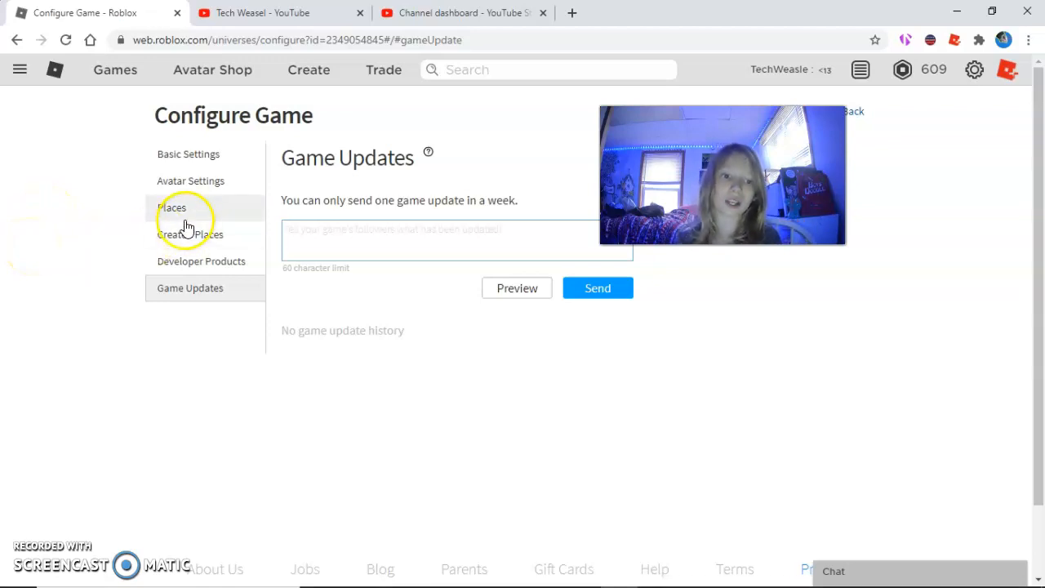
left_click(172, 207)
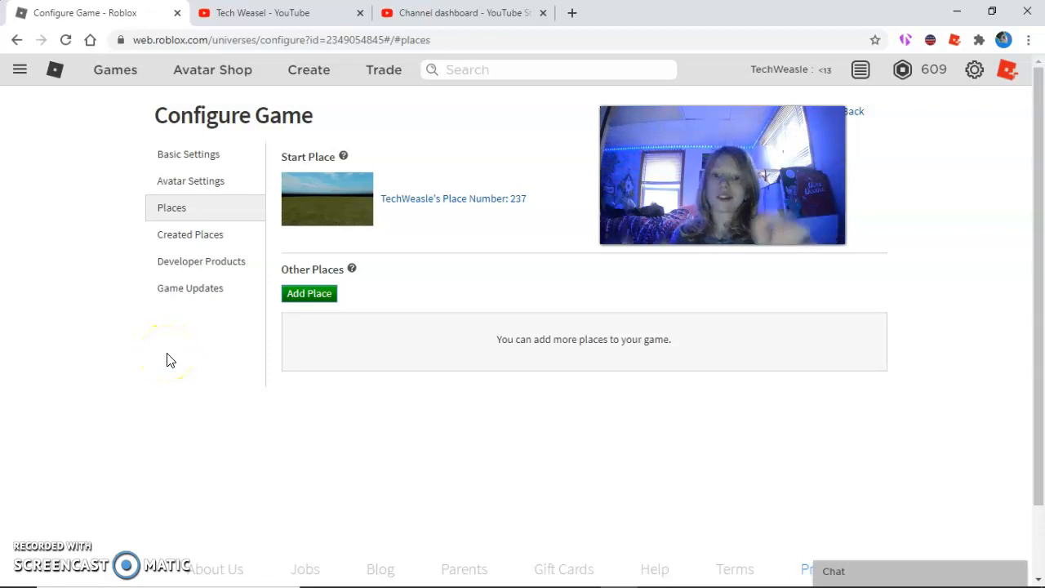
mouse_move(134, 408)
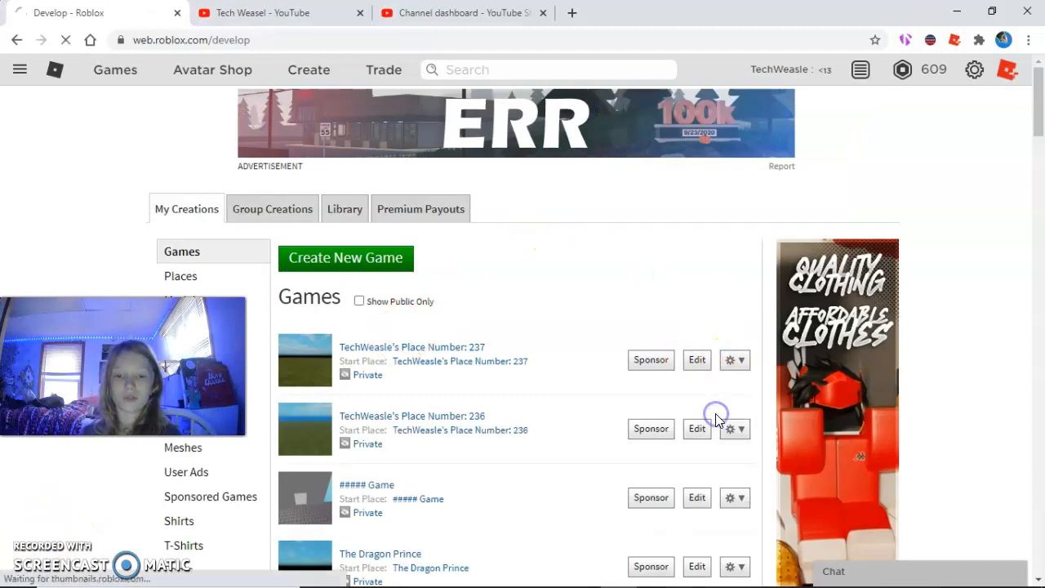
Configure the start place and show its gear Permissions settings.
left_click(696, 360)
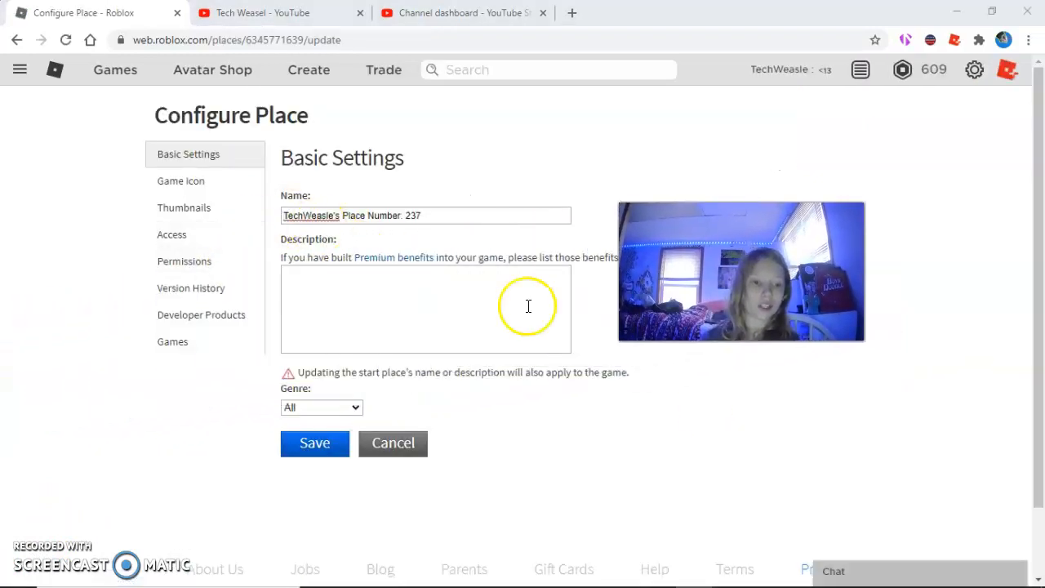
left_click(183, 261)
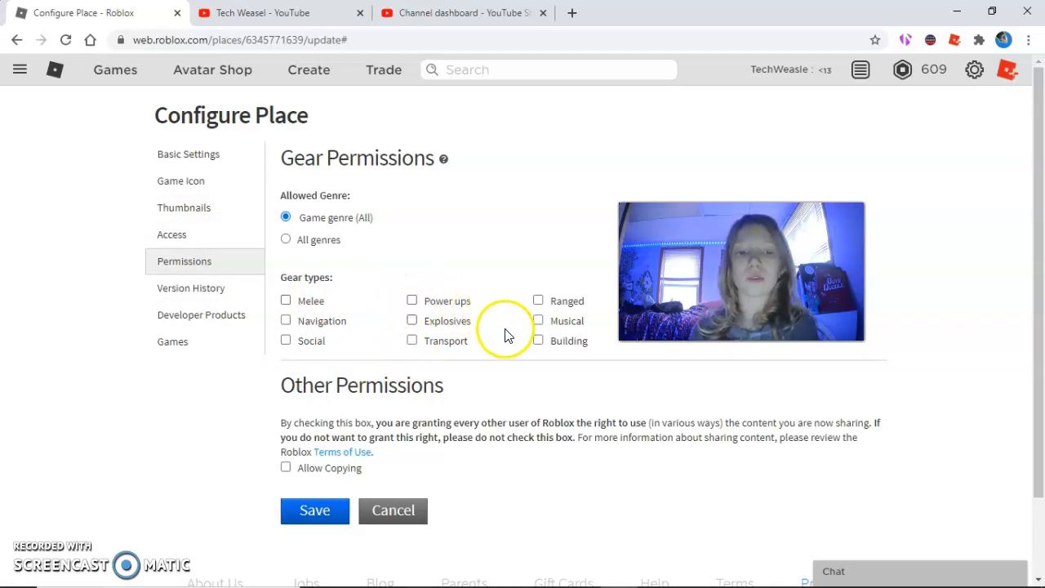
mouse_move(508, 357)
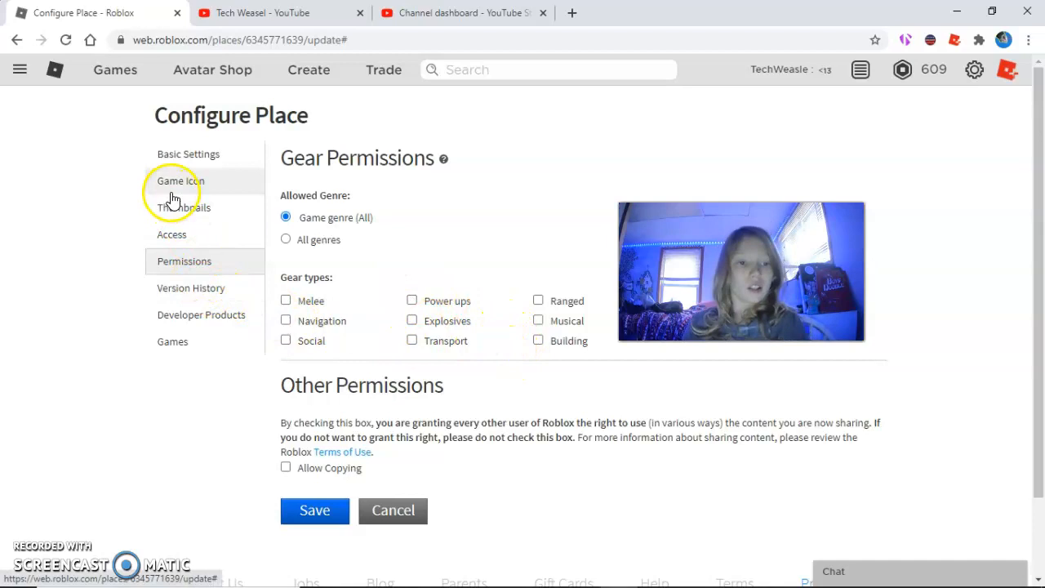
Upload the chosen picture as the game's new icon, confirm replacing the old one, then move to Thumbnails.
left_click(179, 180)
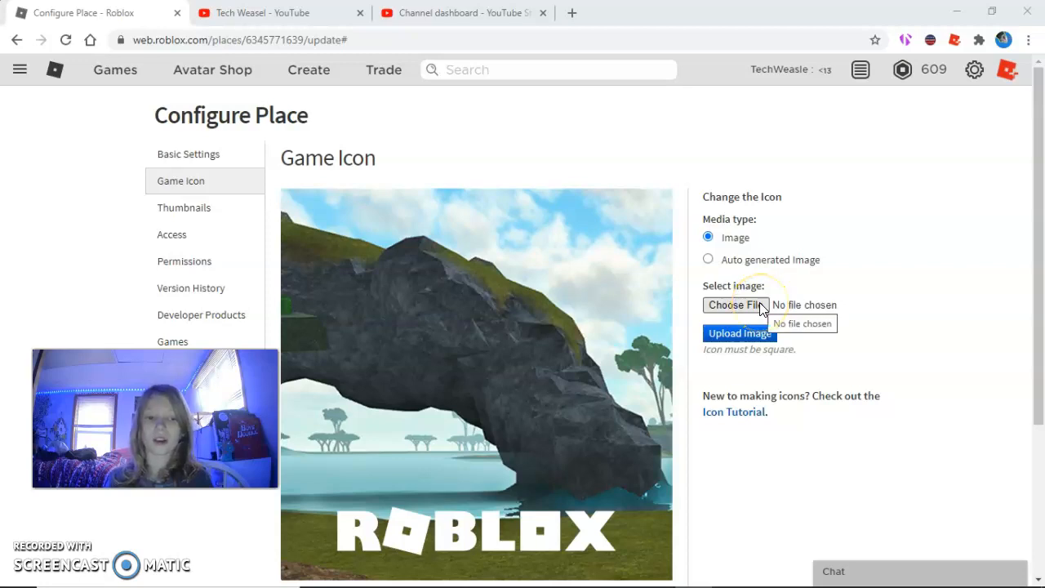
left_click(738, 333)
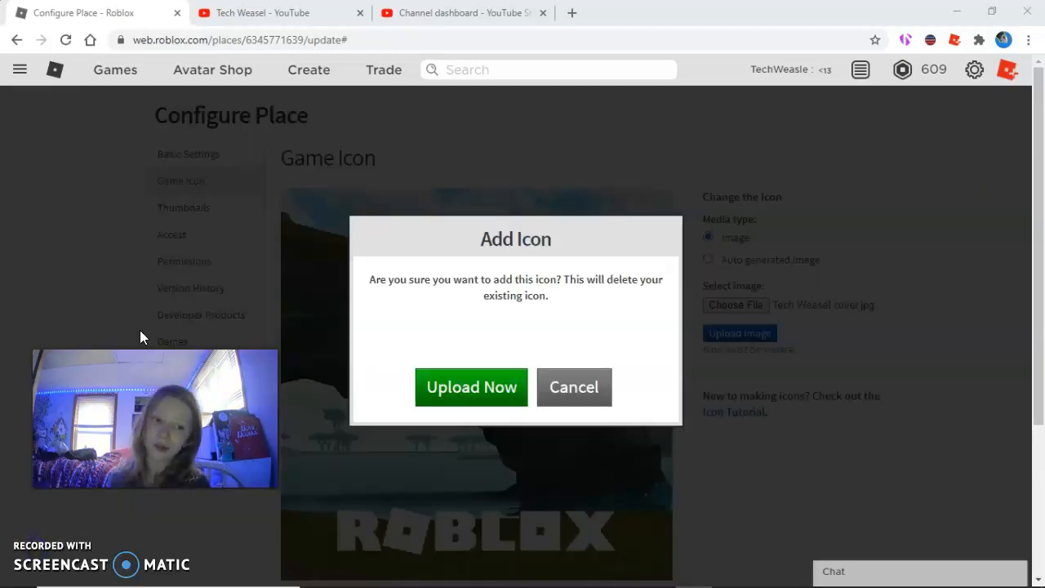
mouse_move(706, 286)
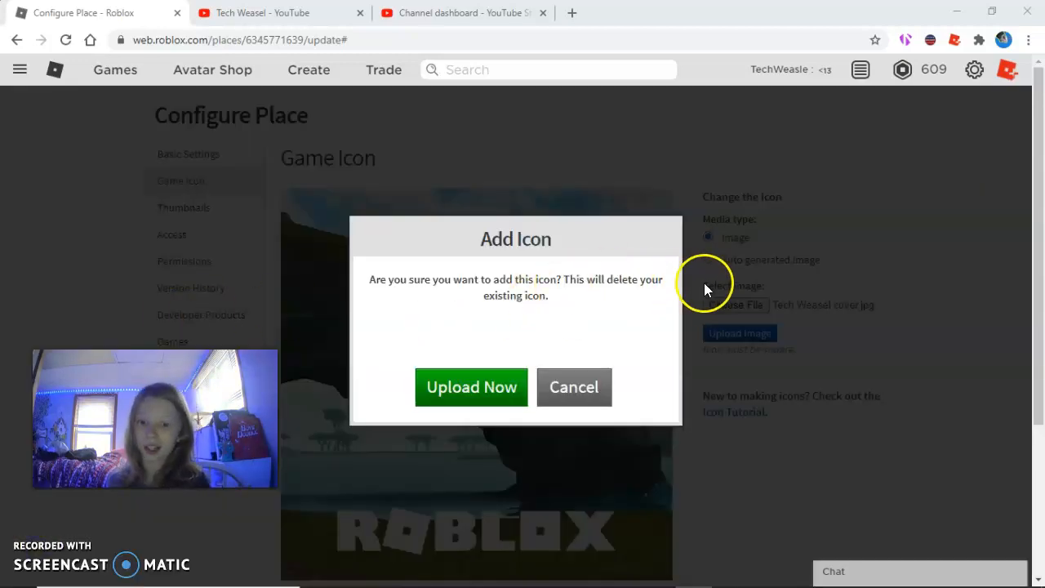
mouse_move(503, 386)
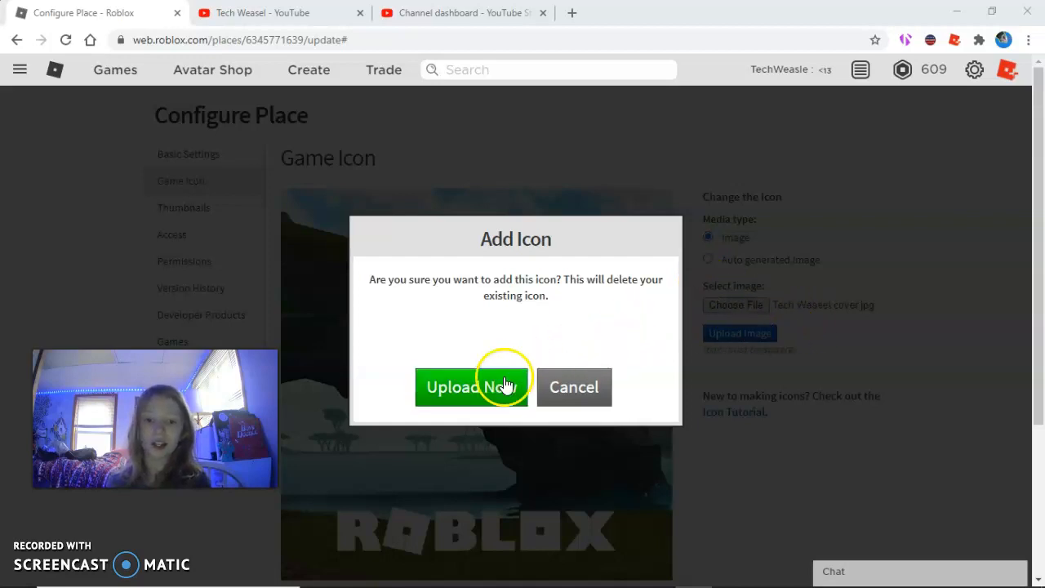
left_click(465, 387)
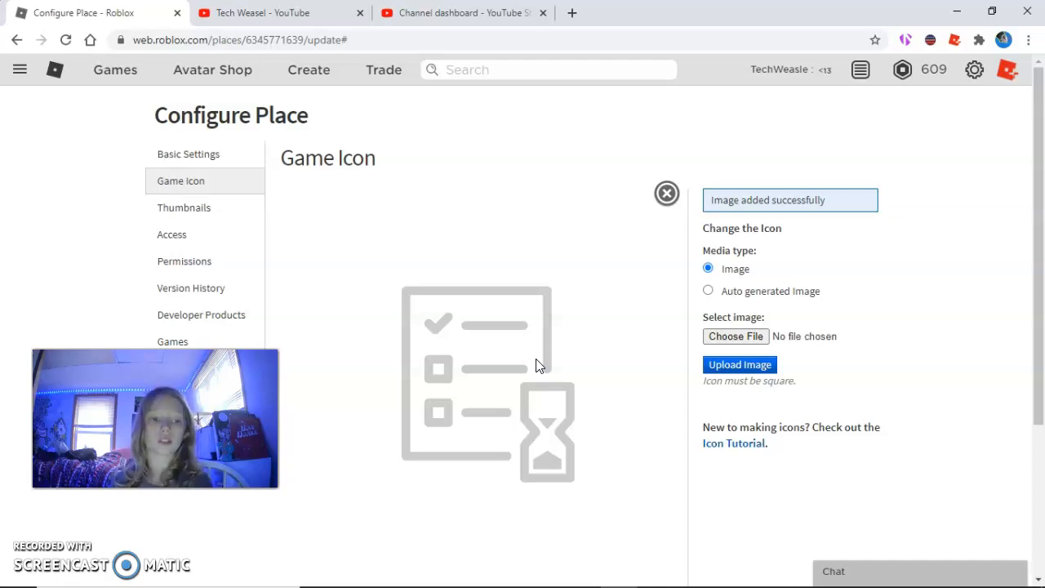
mouse_move(545, 364)
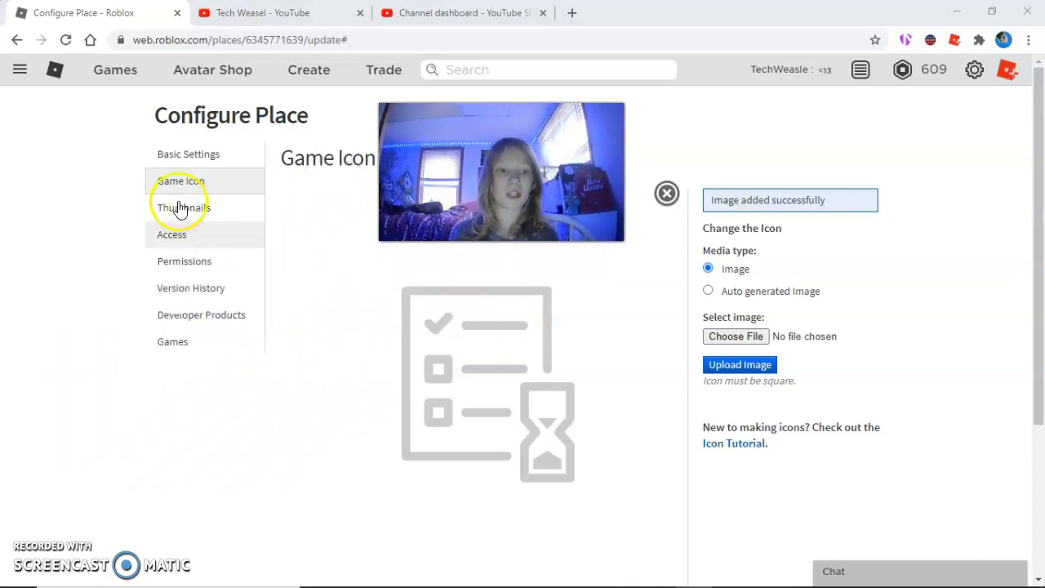
left_click(183, 206)
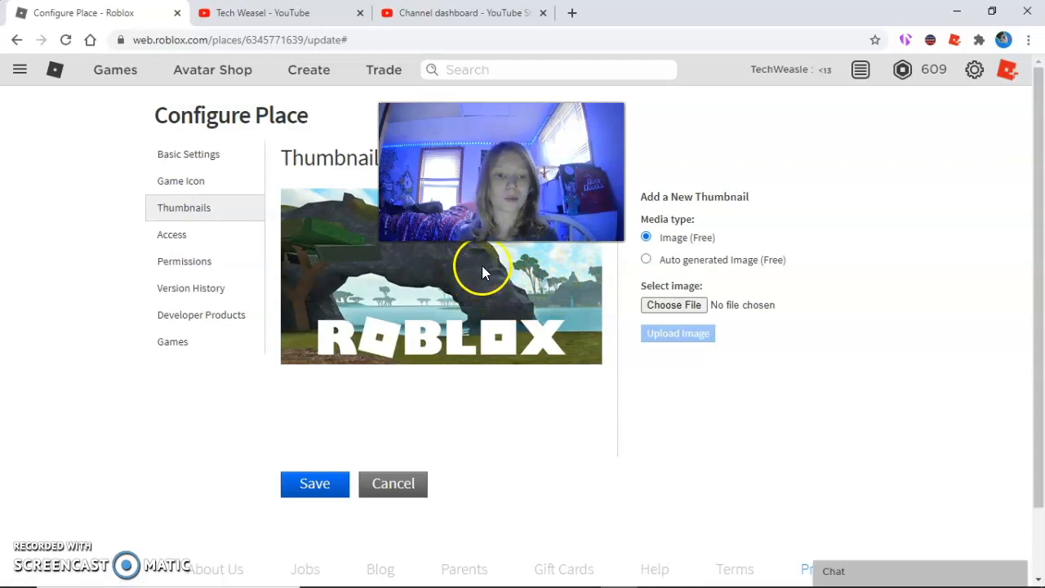
In Access, allow play on Console and agree to the console content rules.
left_click(171, 235)
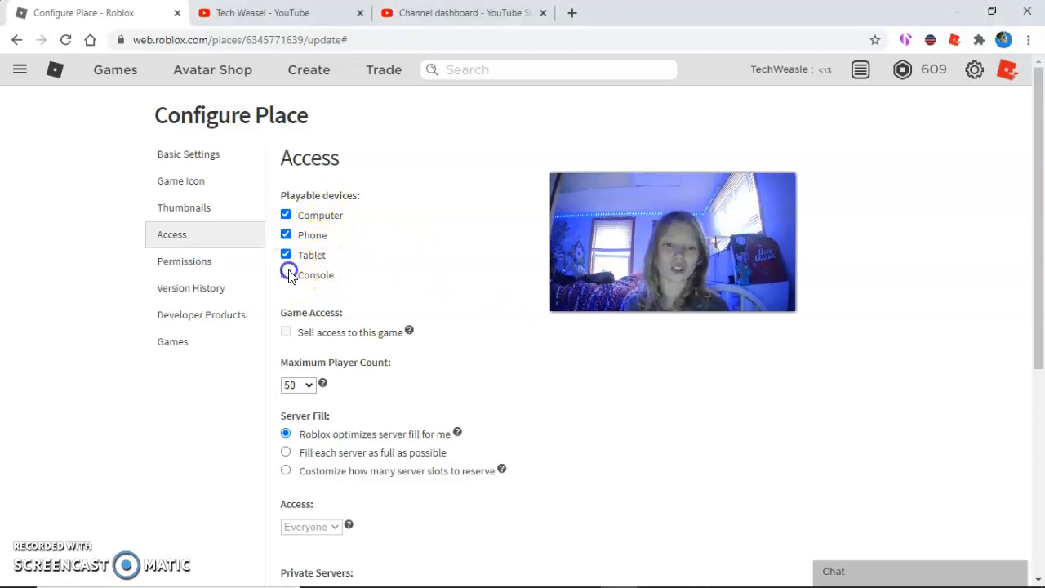
left_click(286, 274)
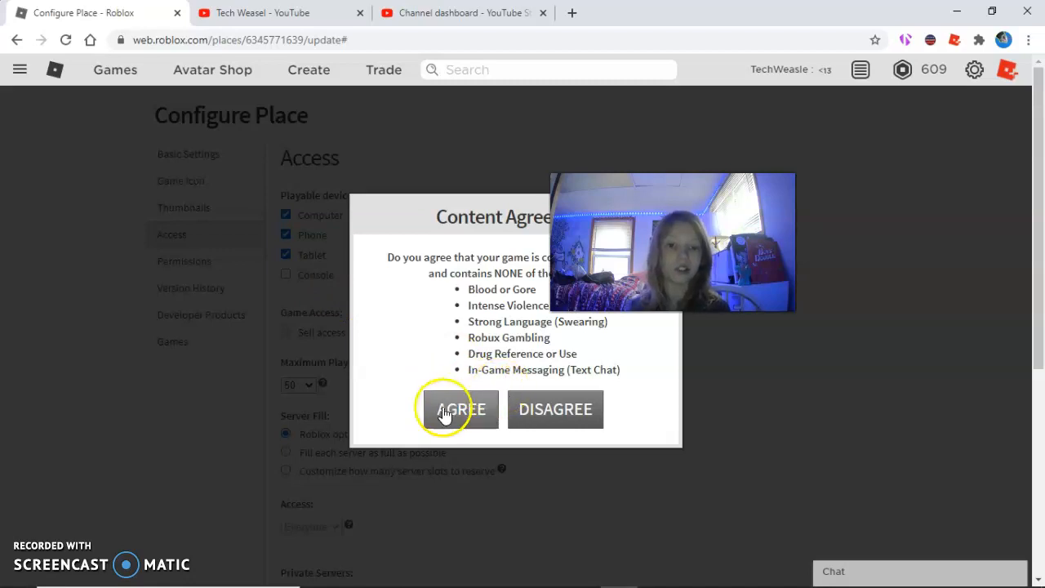
left_click(459, 408)
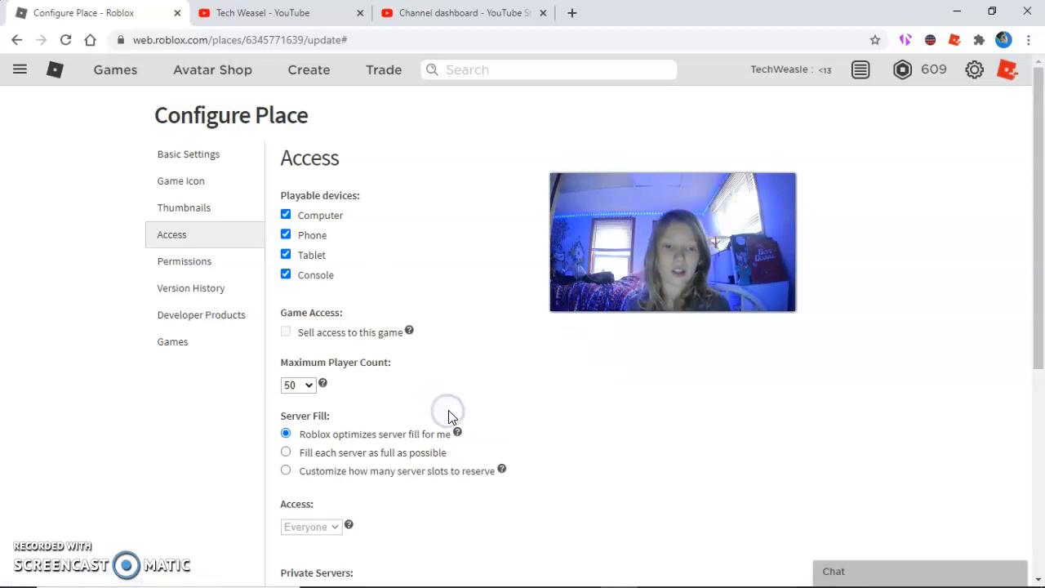
mouse_move(448, 365)
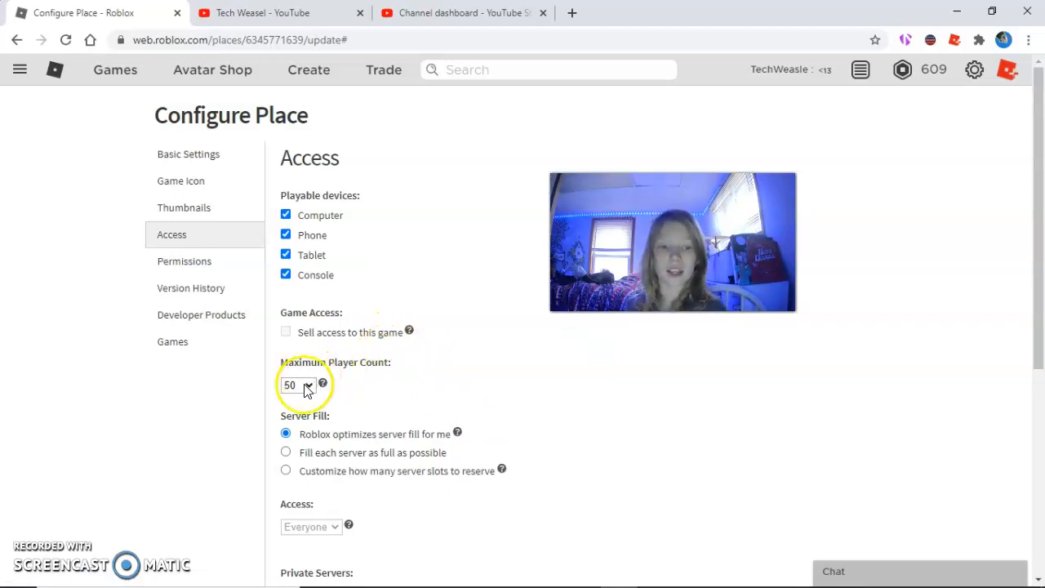
Set the maximum player count to 100 and customize reserved server slots to 10.
left_click(298, 385)
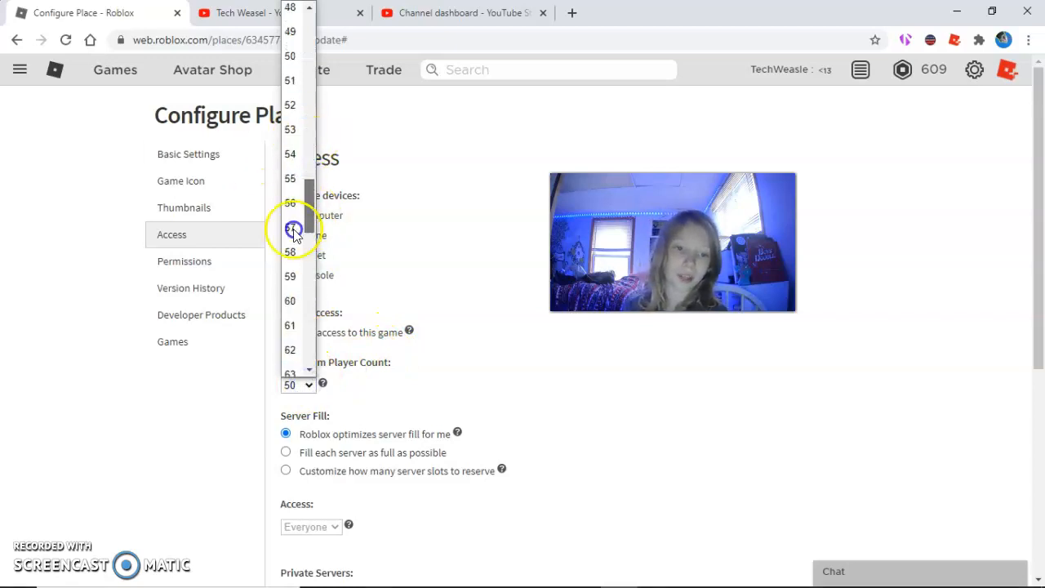
left_click(290, 229)
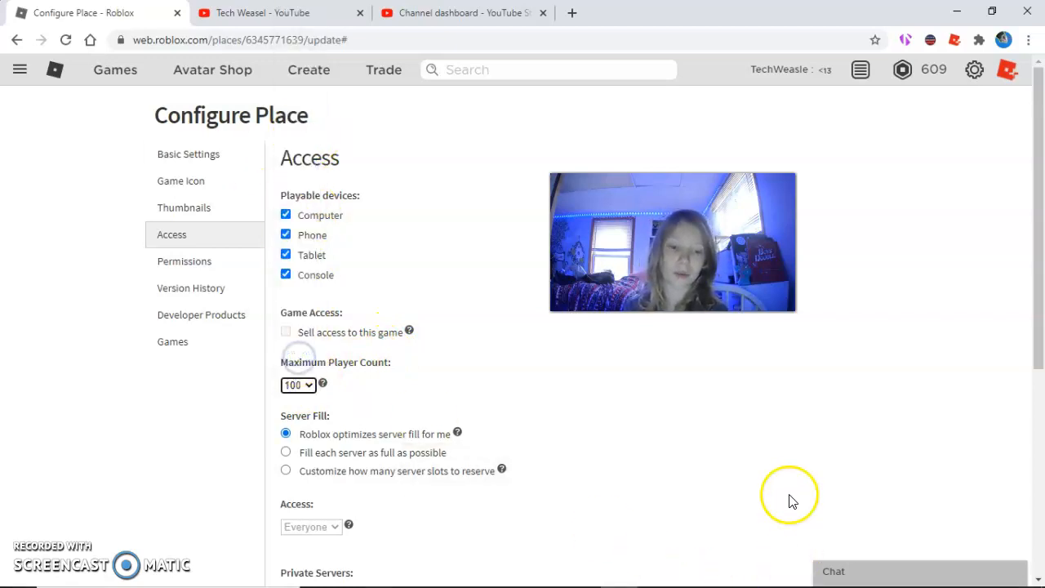
left_click(286, 470)
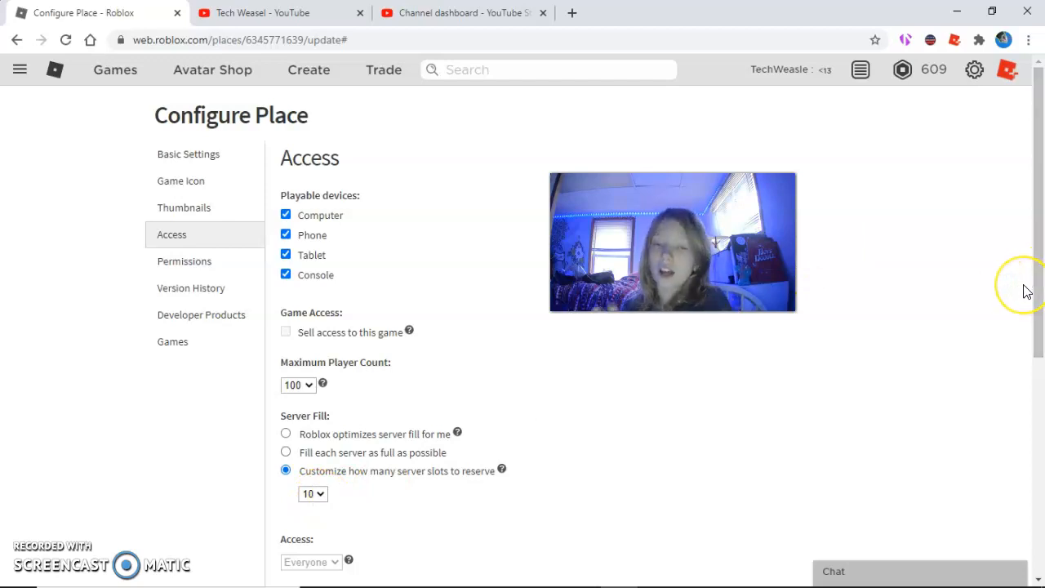
mouse_move(1027, 291)
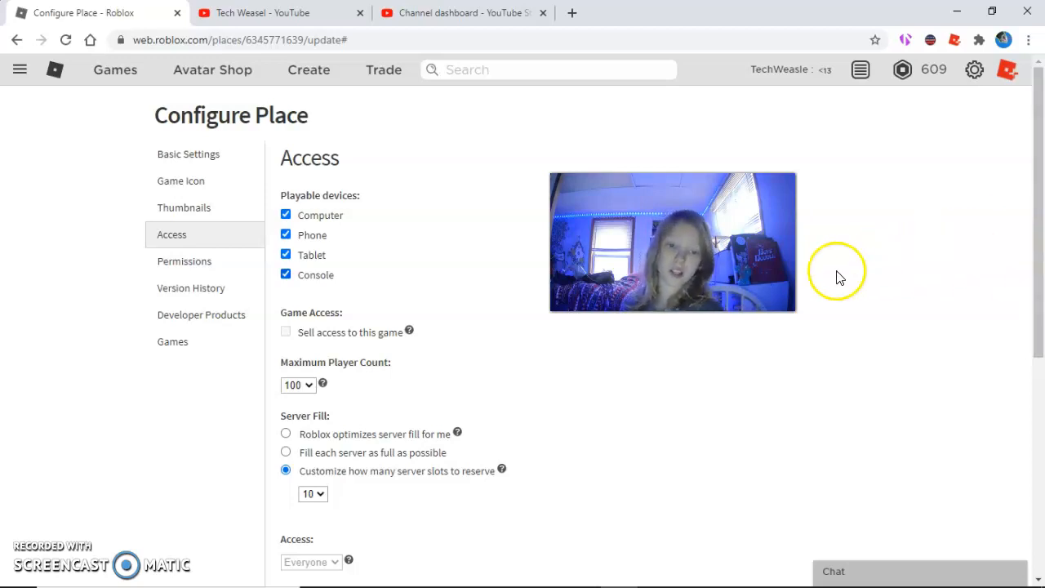
mouse_move(444, 432)
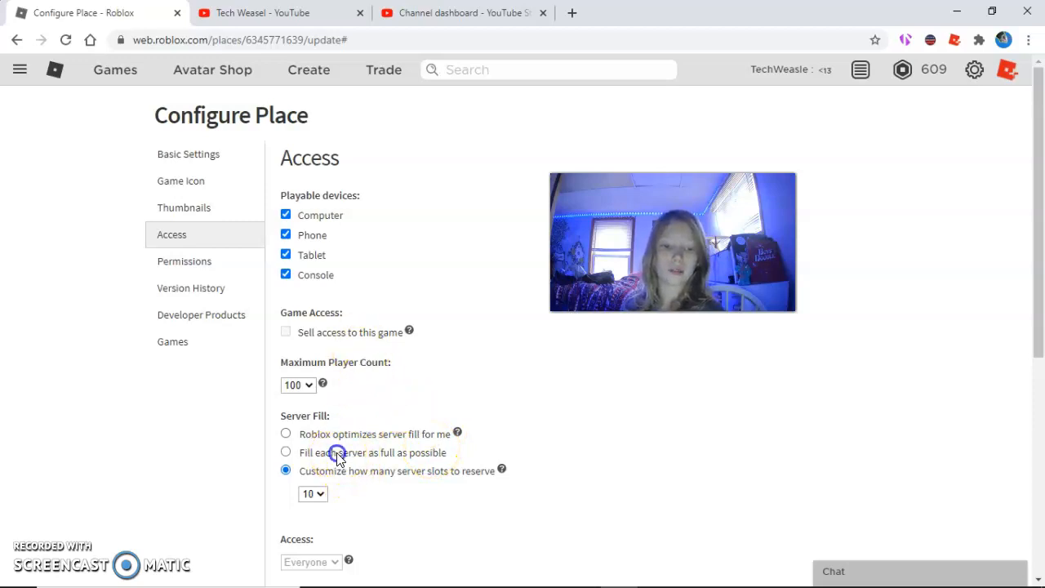
left_click(286, 452)
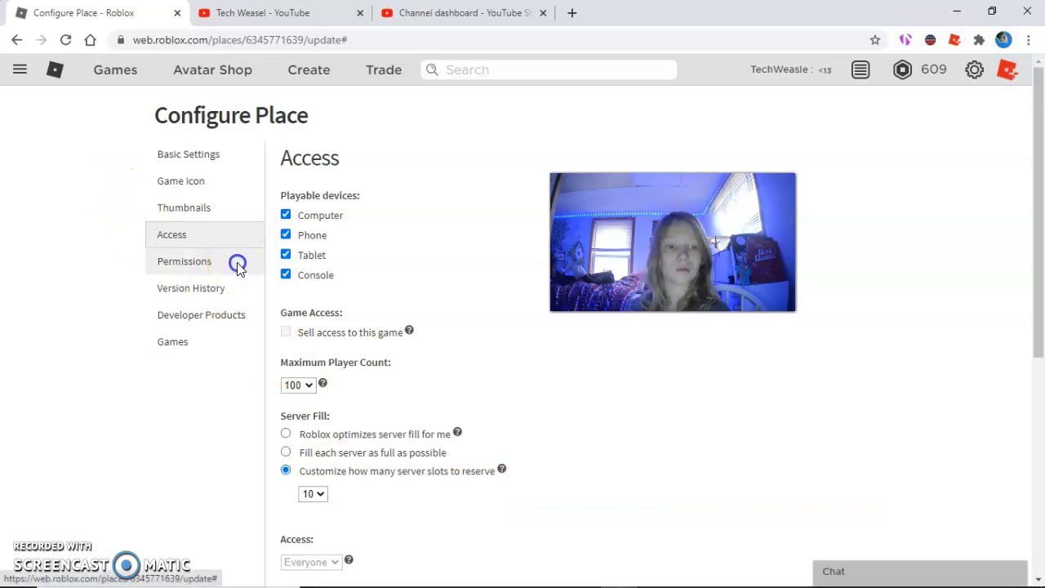
Browse the place's Permissions, Version History and Developer Products, ending on its in-game Games permissions.
left_click(183, 261)
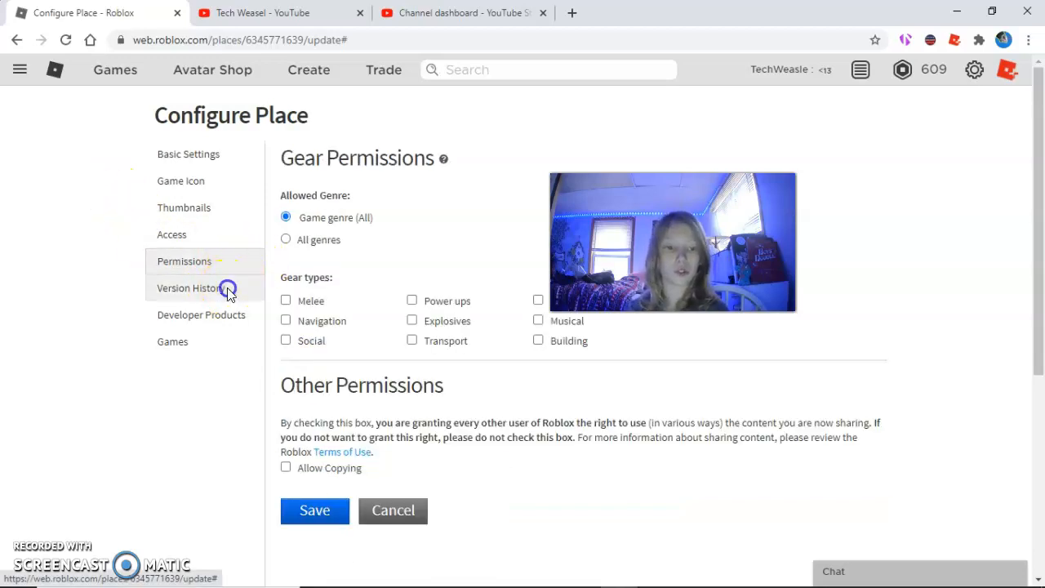
left_click(189, 288)
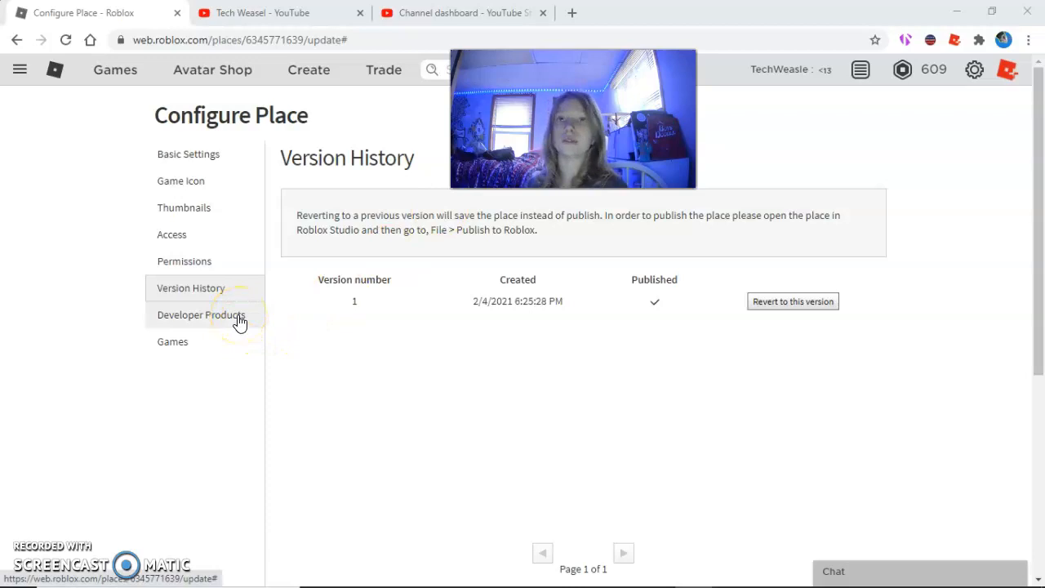
left_click(200, 314)
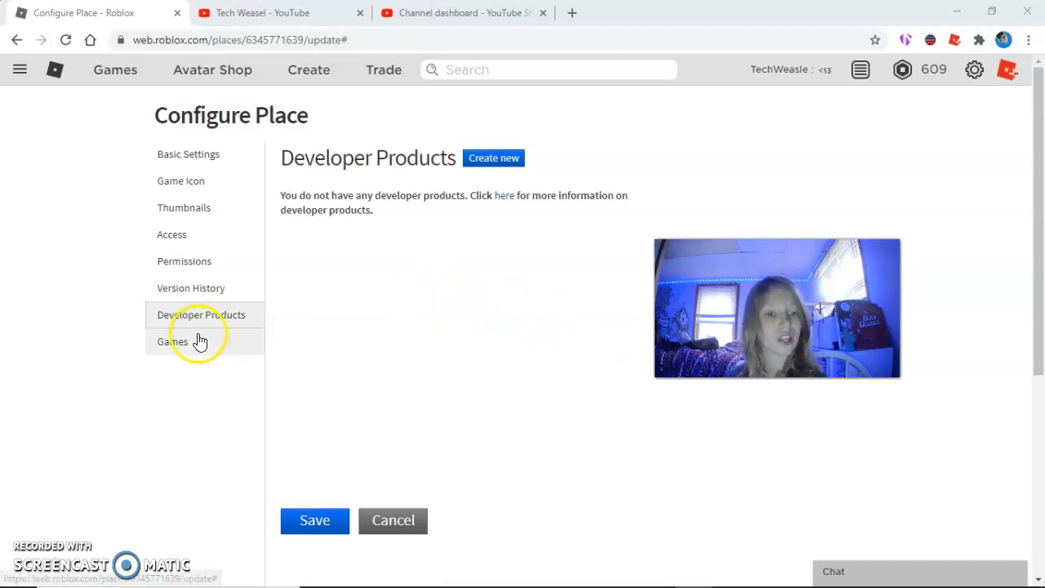
left_click(173, 342)
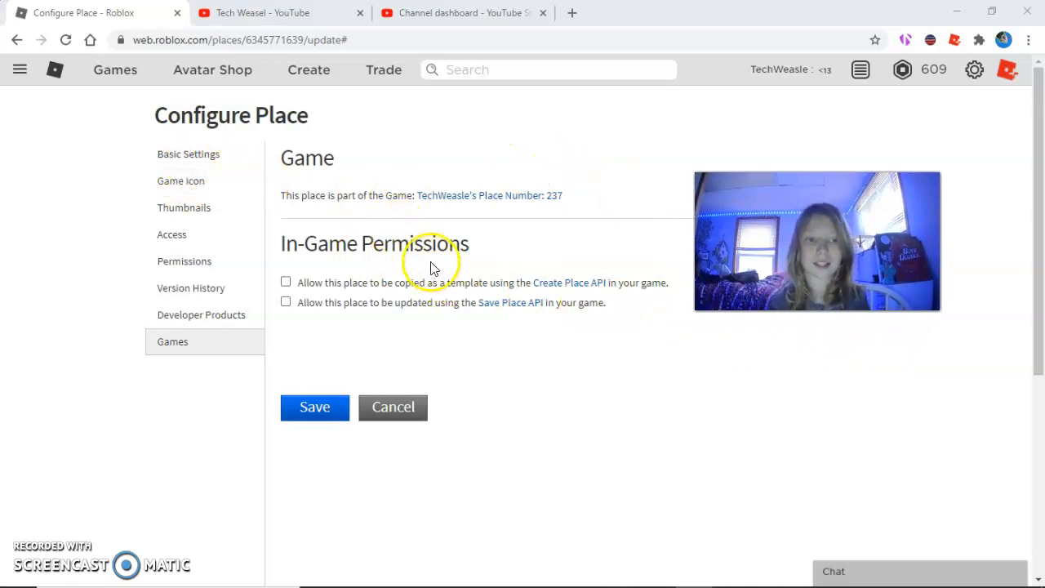
mouse_move(363, 181)
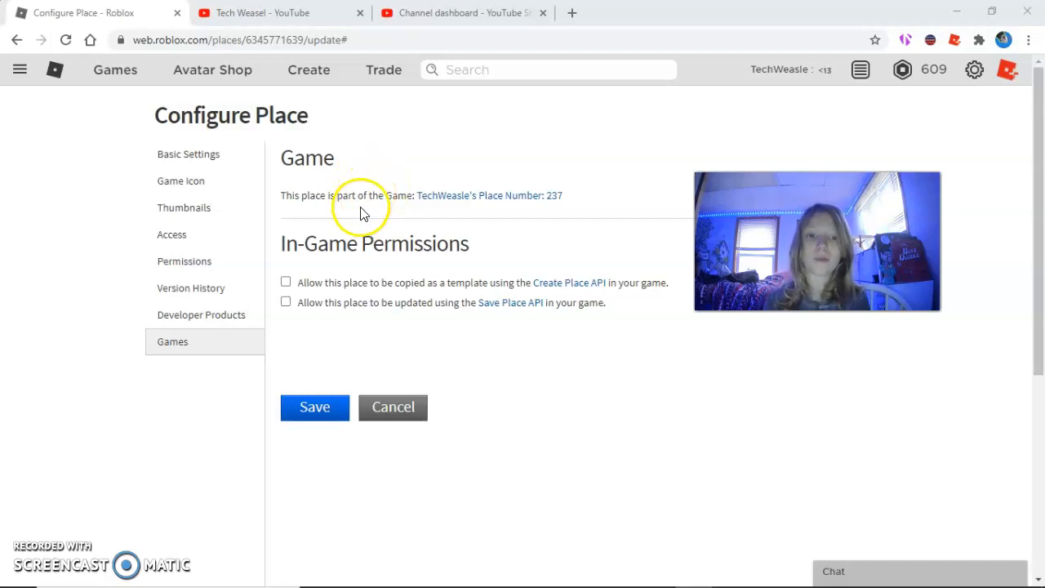
mouse_move(82, 522)
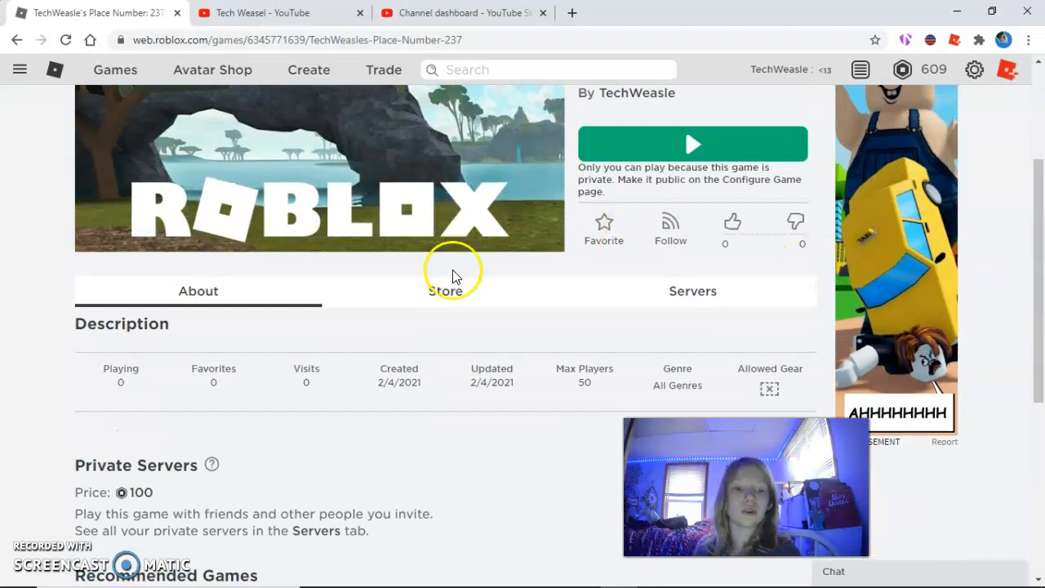
Review the game page's Store section and its empty Passes area, starting to add a new pass.
left_click(444, 291)
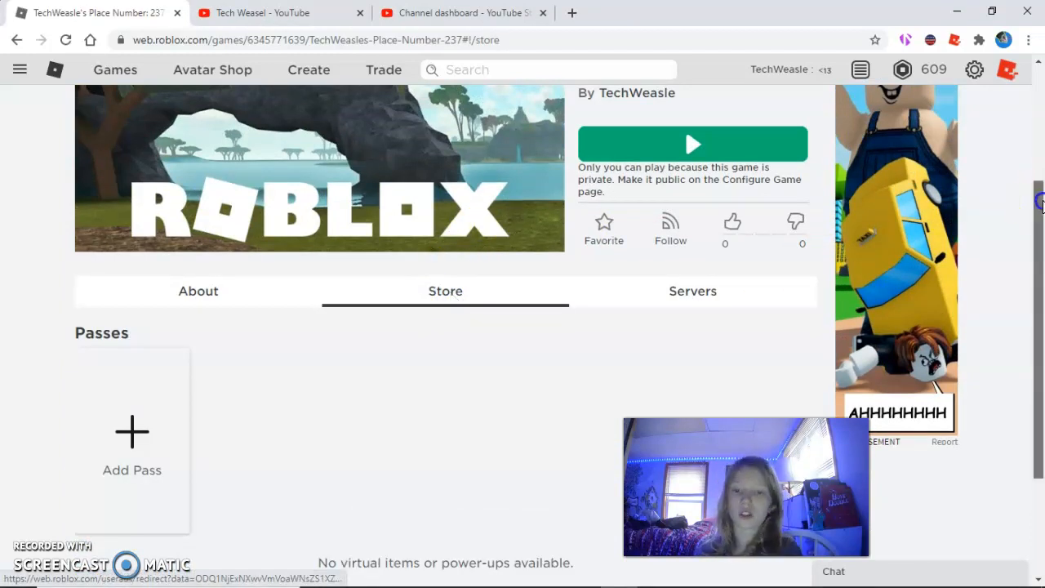
scroll("down", 3)
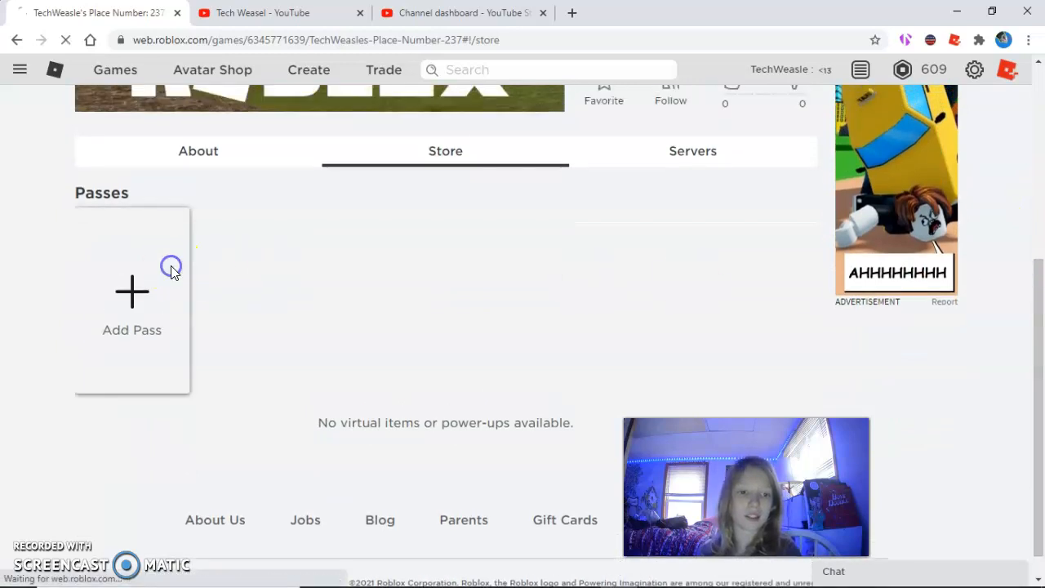
left_click(131, 302)
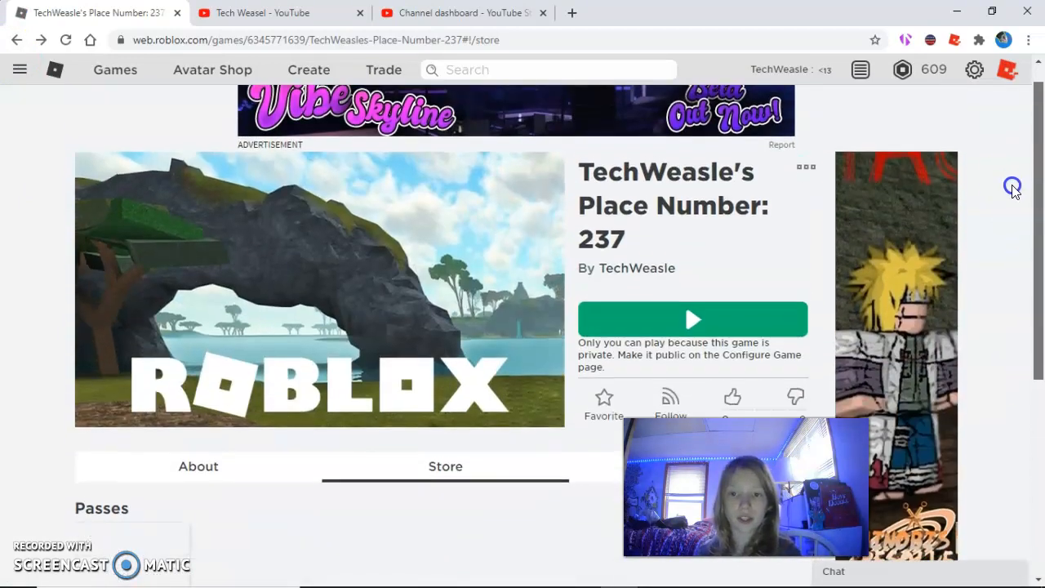
scroll("down", 3)
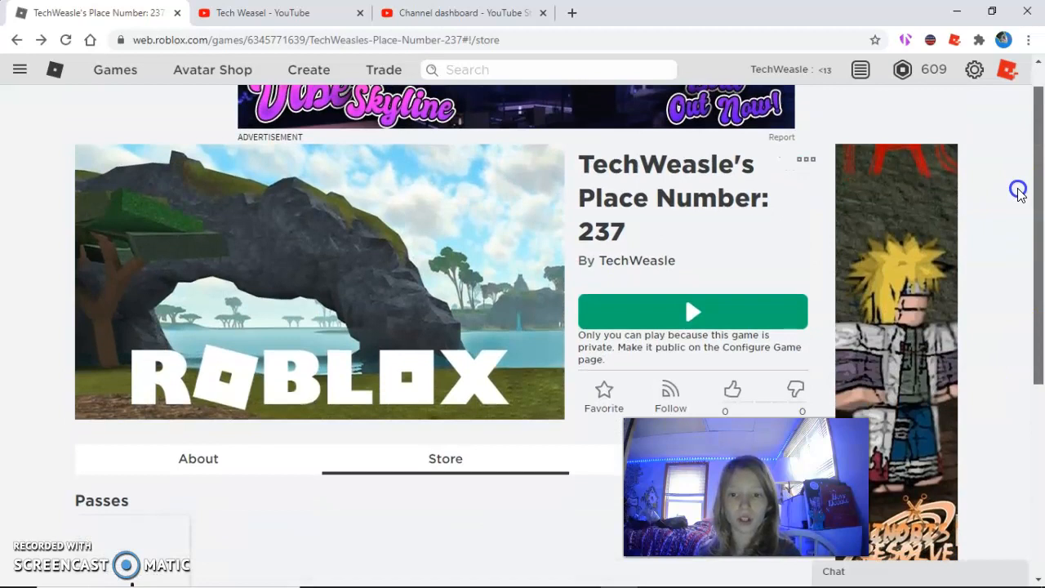
scroll("down", 3)
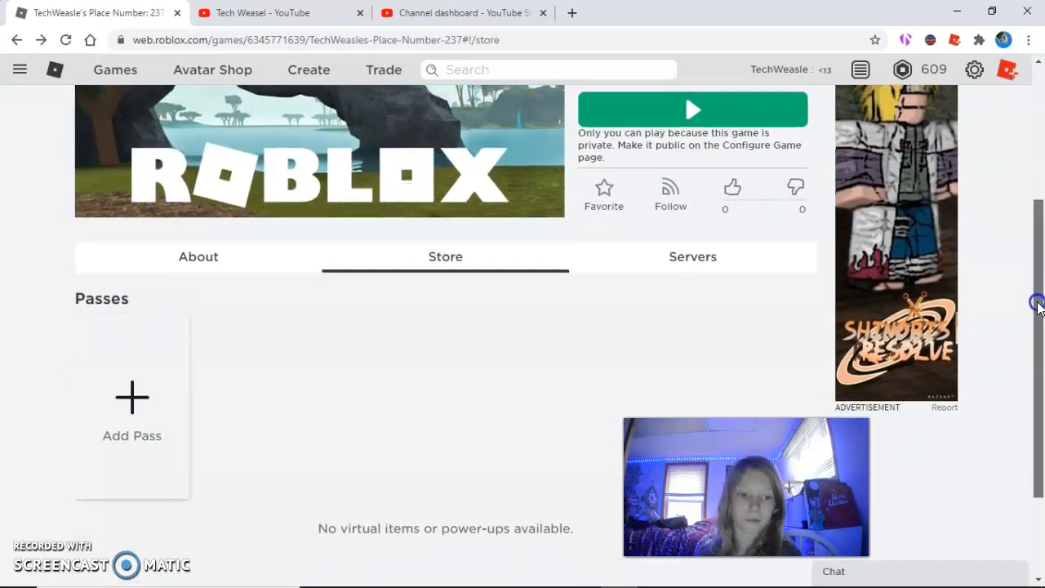
scroll("down", 3)
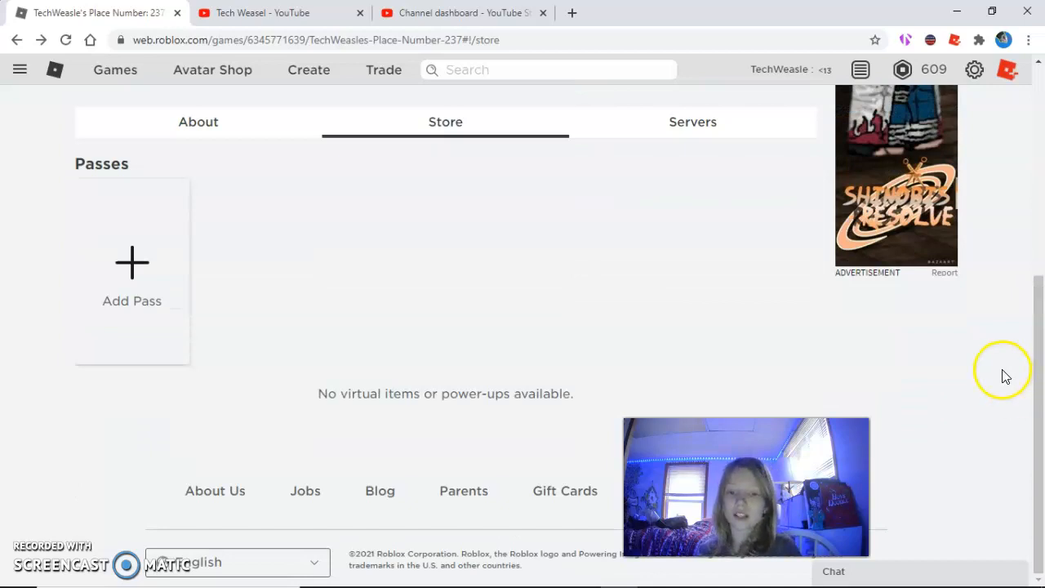
mouse_move(735, 144)
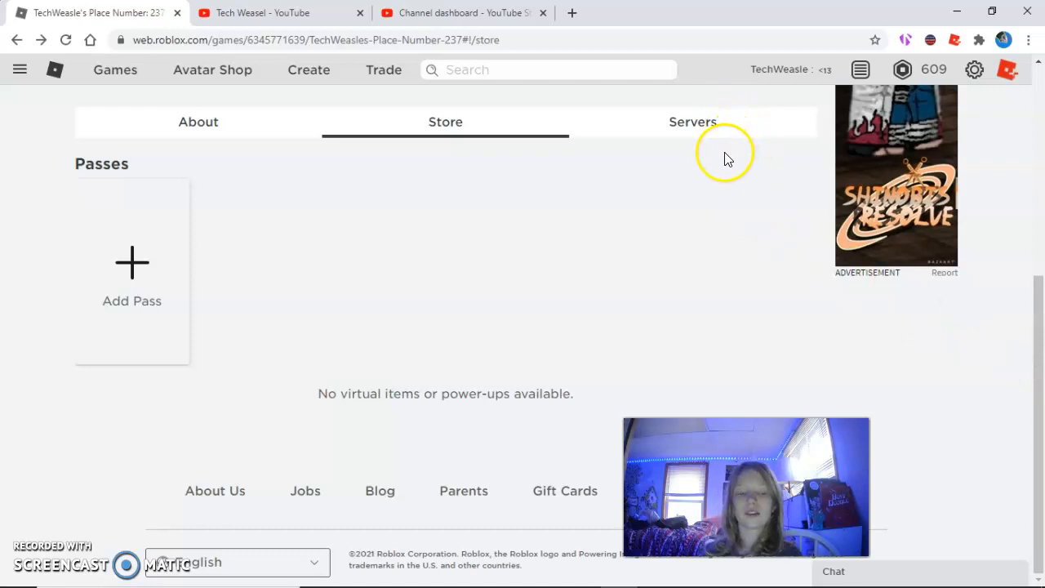
mouse_move(725, 168)
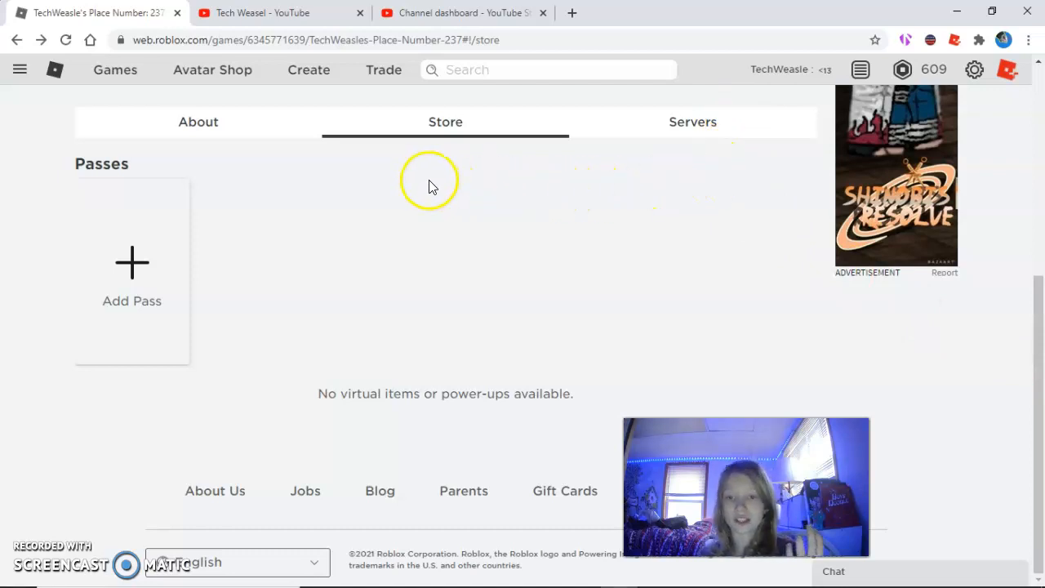
Show the game's Servers listing and bring up the 100 Robux Create Private Server offer.
left_click(693, 121)
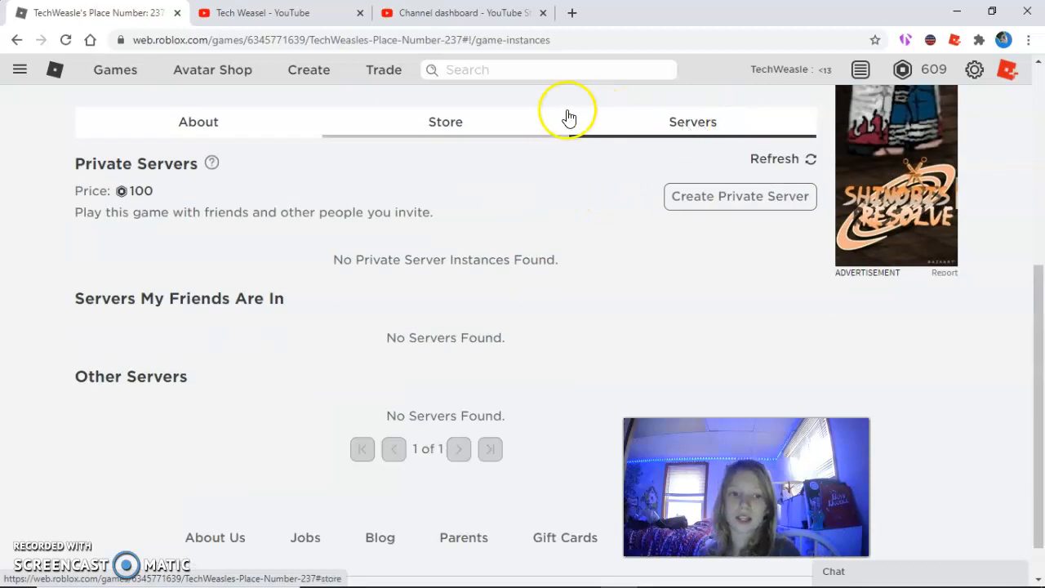
mouse_move(531, 132)
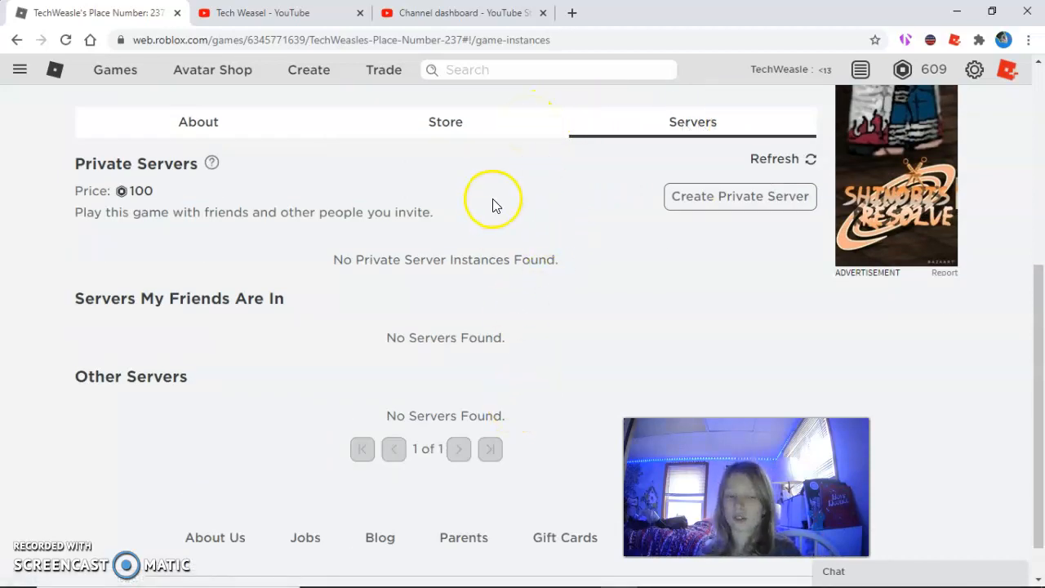
mouse_move(395, 88)
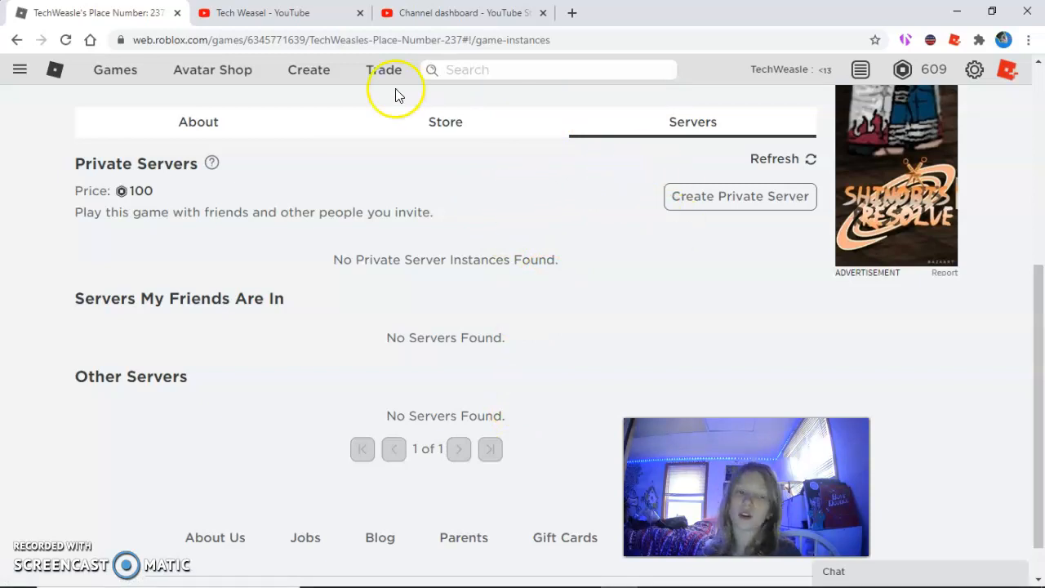
mouse_move(227, 108)
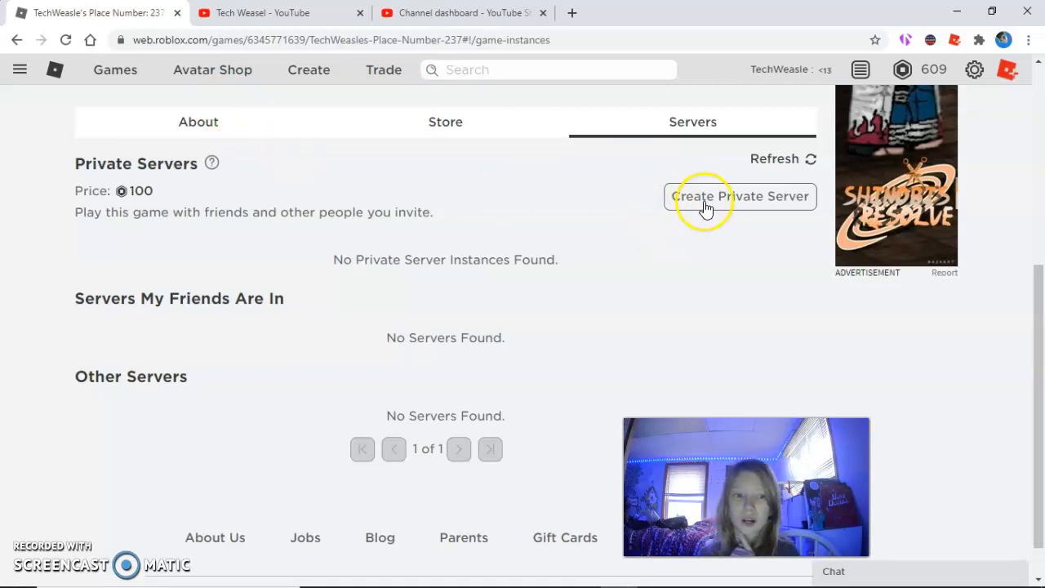
left_click(740, 196)
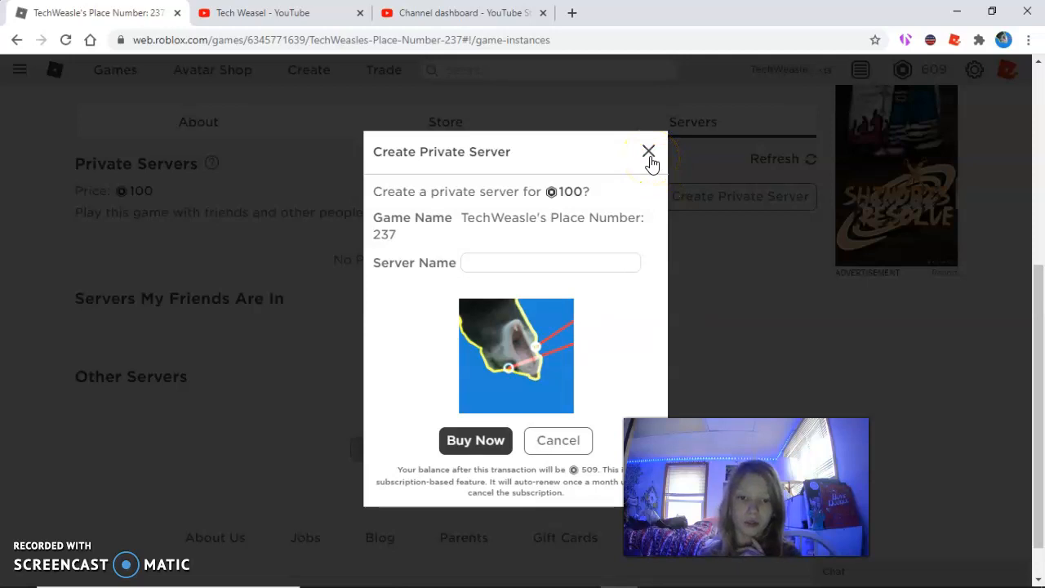
mouse_move(496, 351)
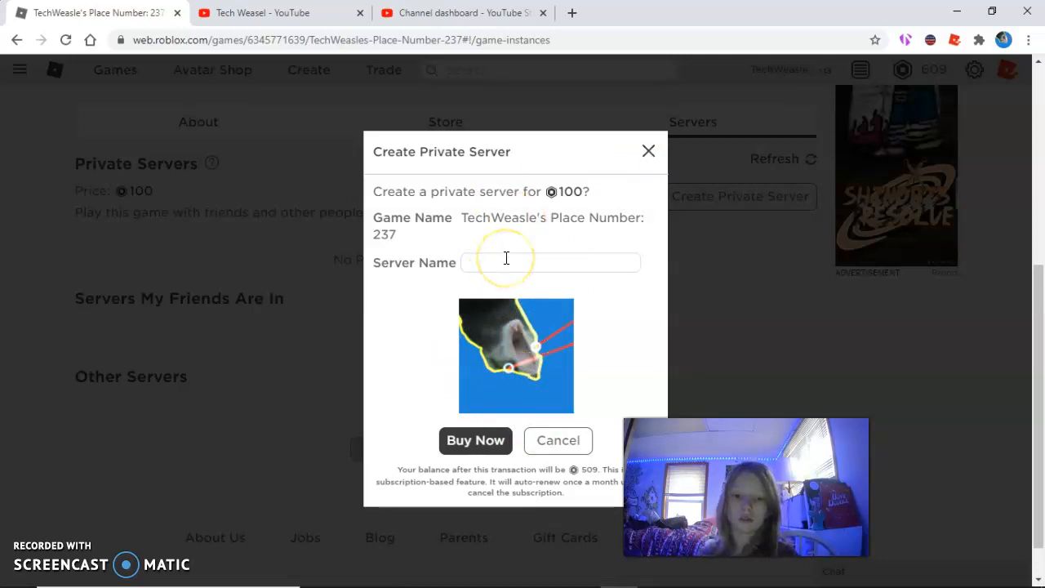
mouse_move(516, 318)
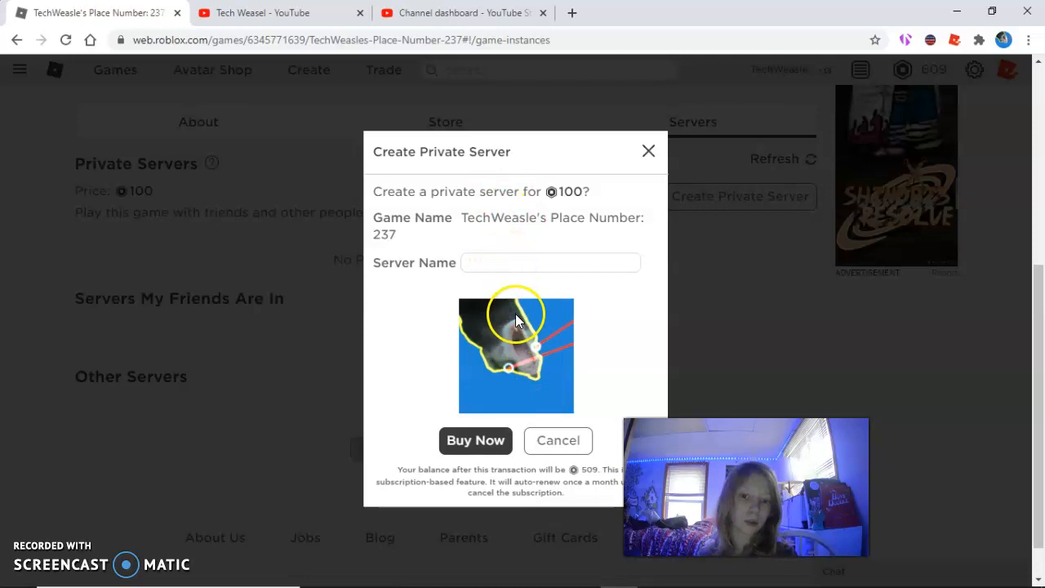
mouse_move(571, 351)
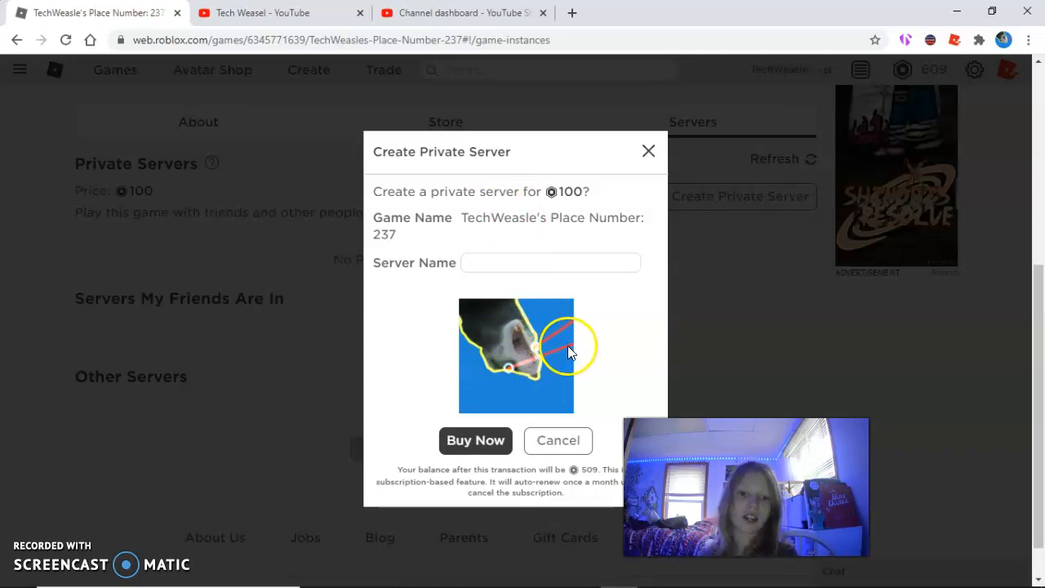
mouse_move(542, 379)
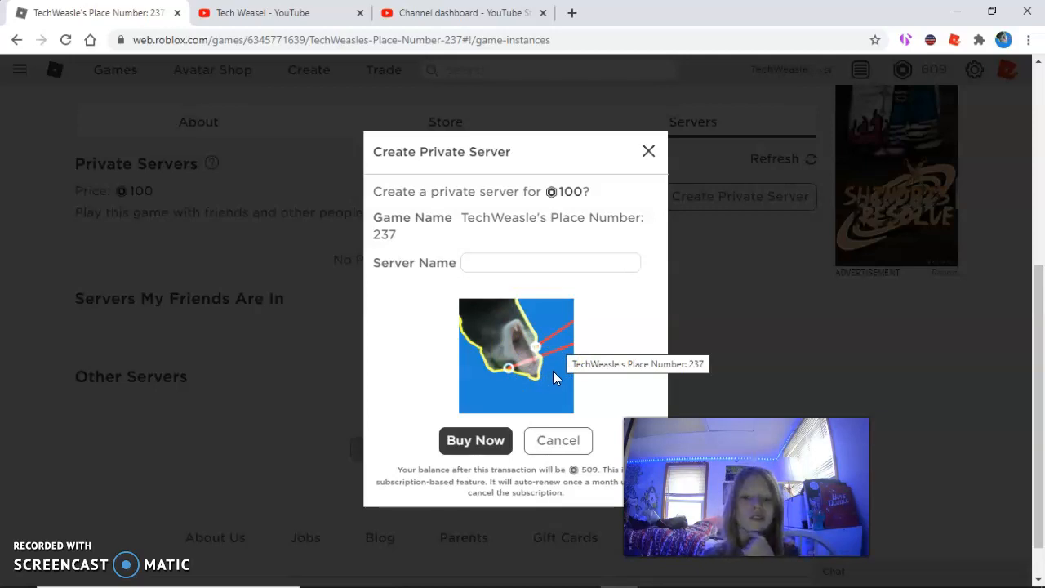
mouse_move(572, 134)
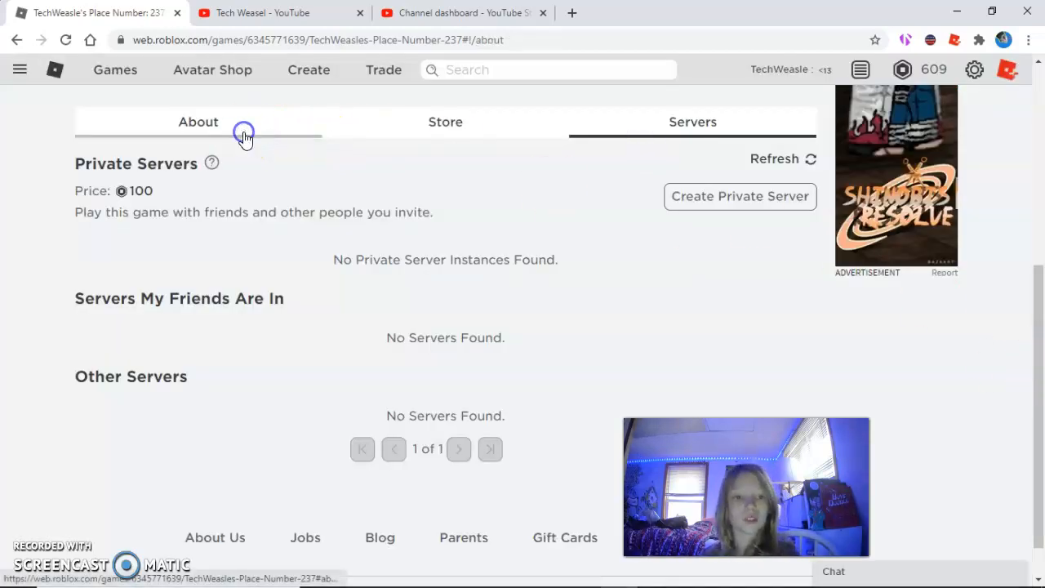
Return to the game's About overview and stats, then peek at and close the owner's three-dot management menu.
left_click(197, 121)
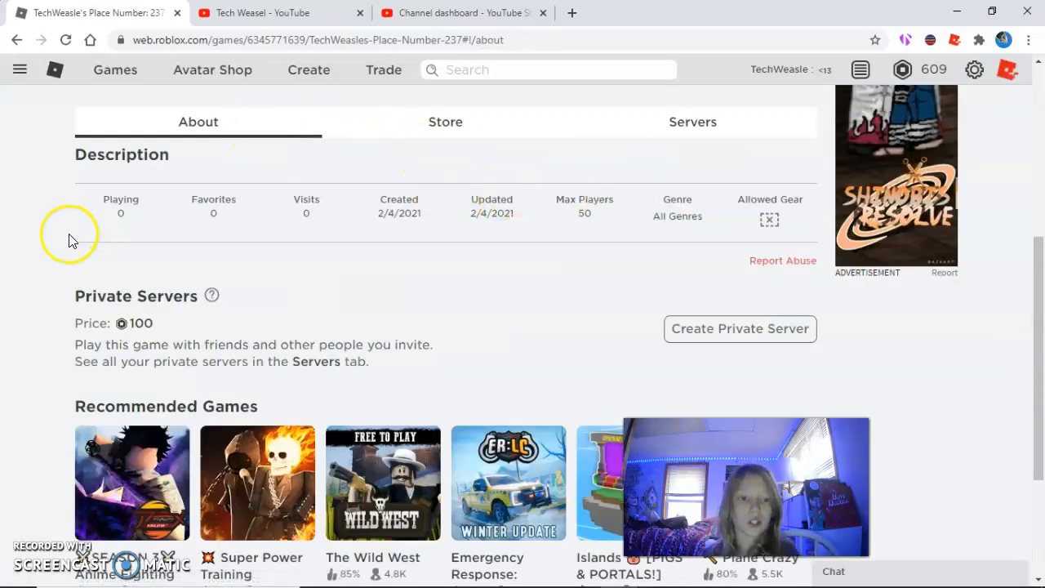
mouse_move(803, 223)
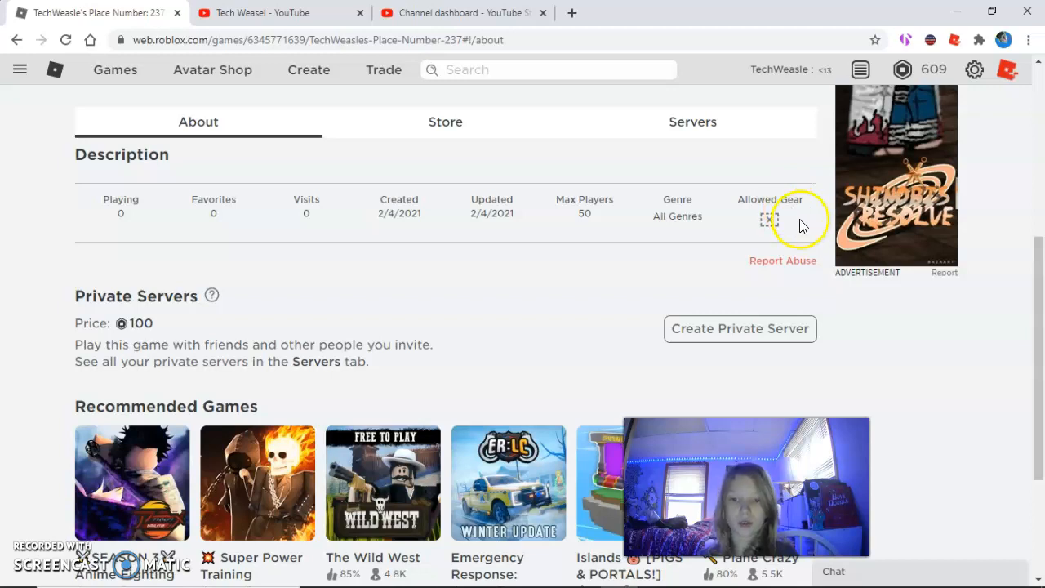
scroll("up", 3)
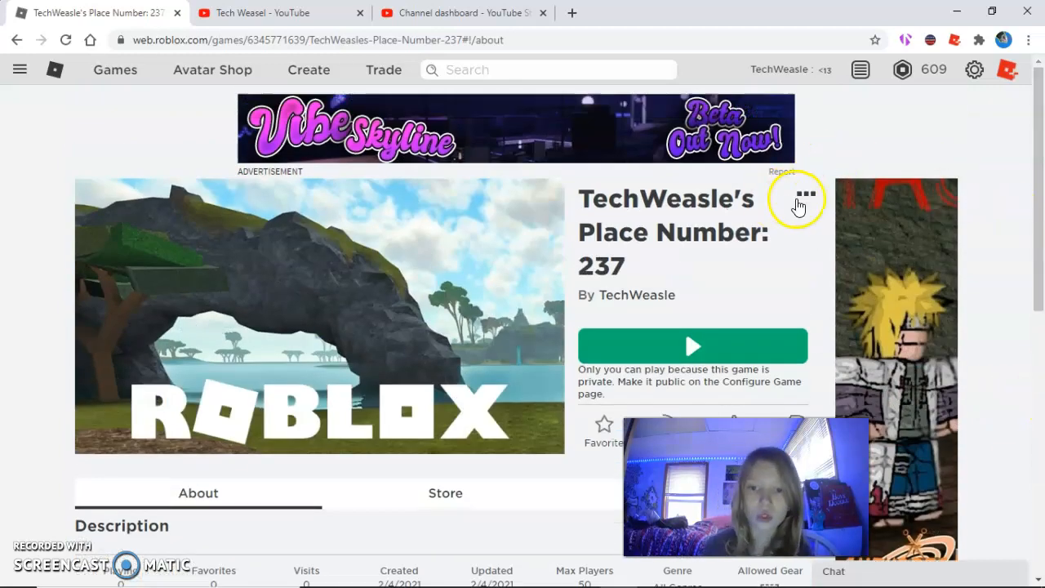
left_click(805, 196)
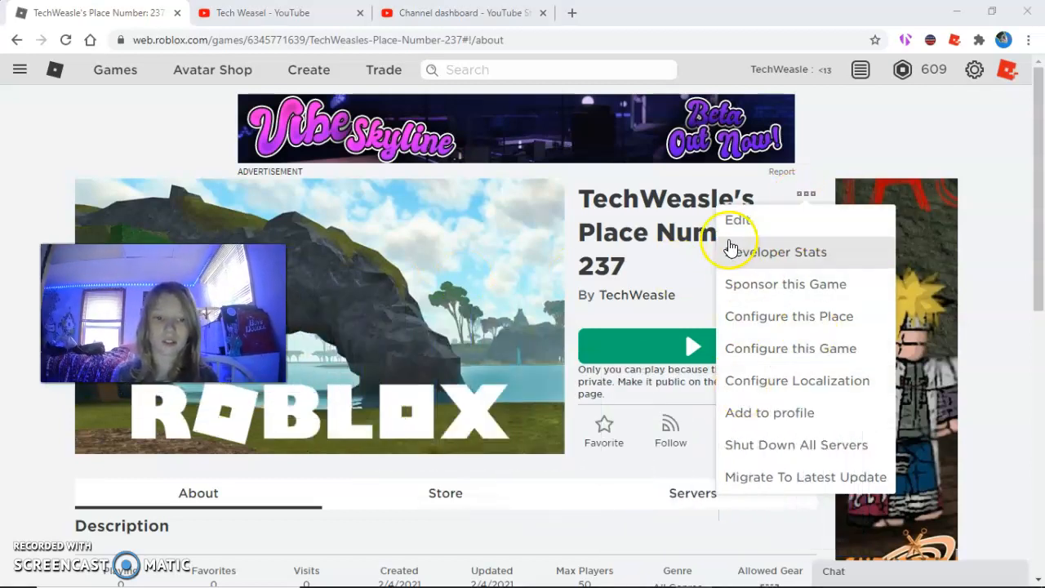
mouse_move(754, 380)
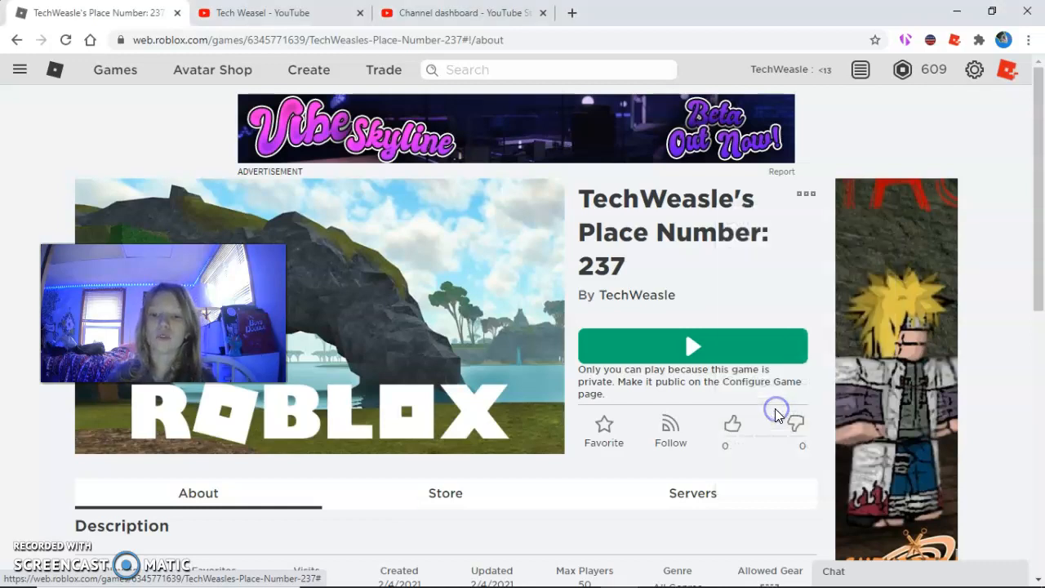
left_click(805, 192)
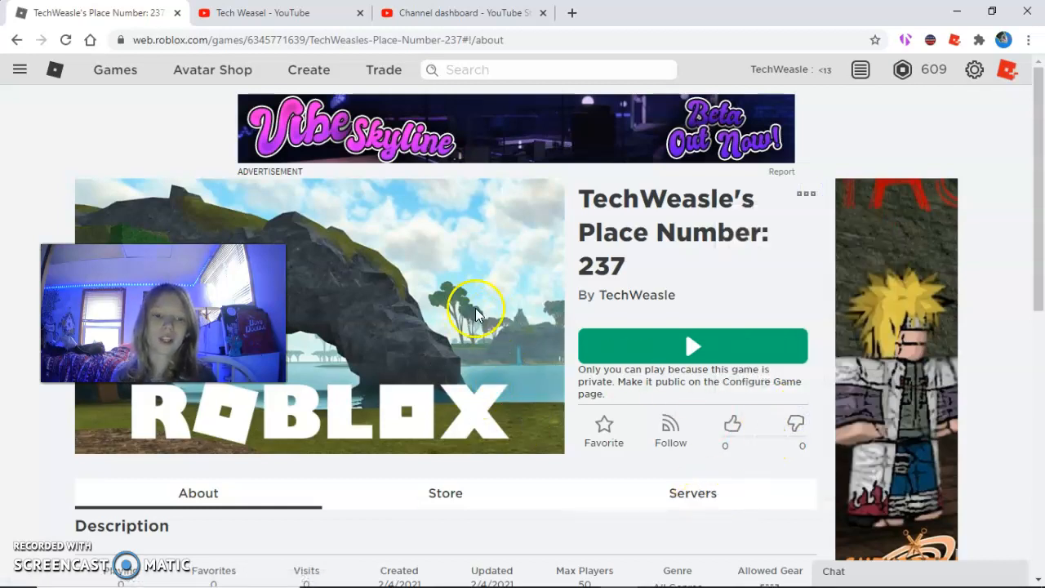
mouse_move(526, 307)
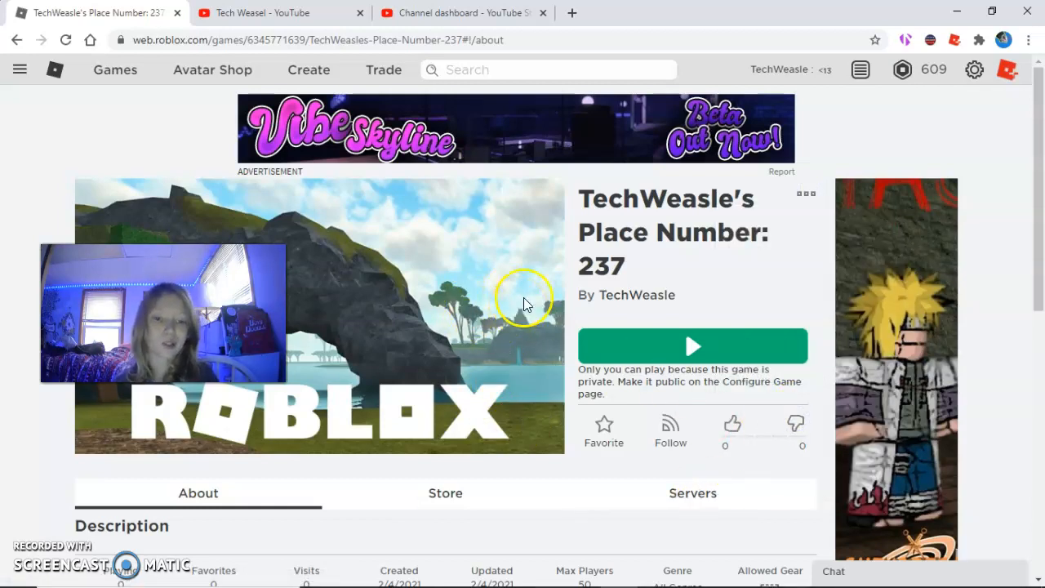